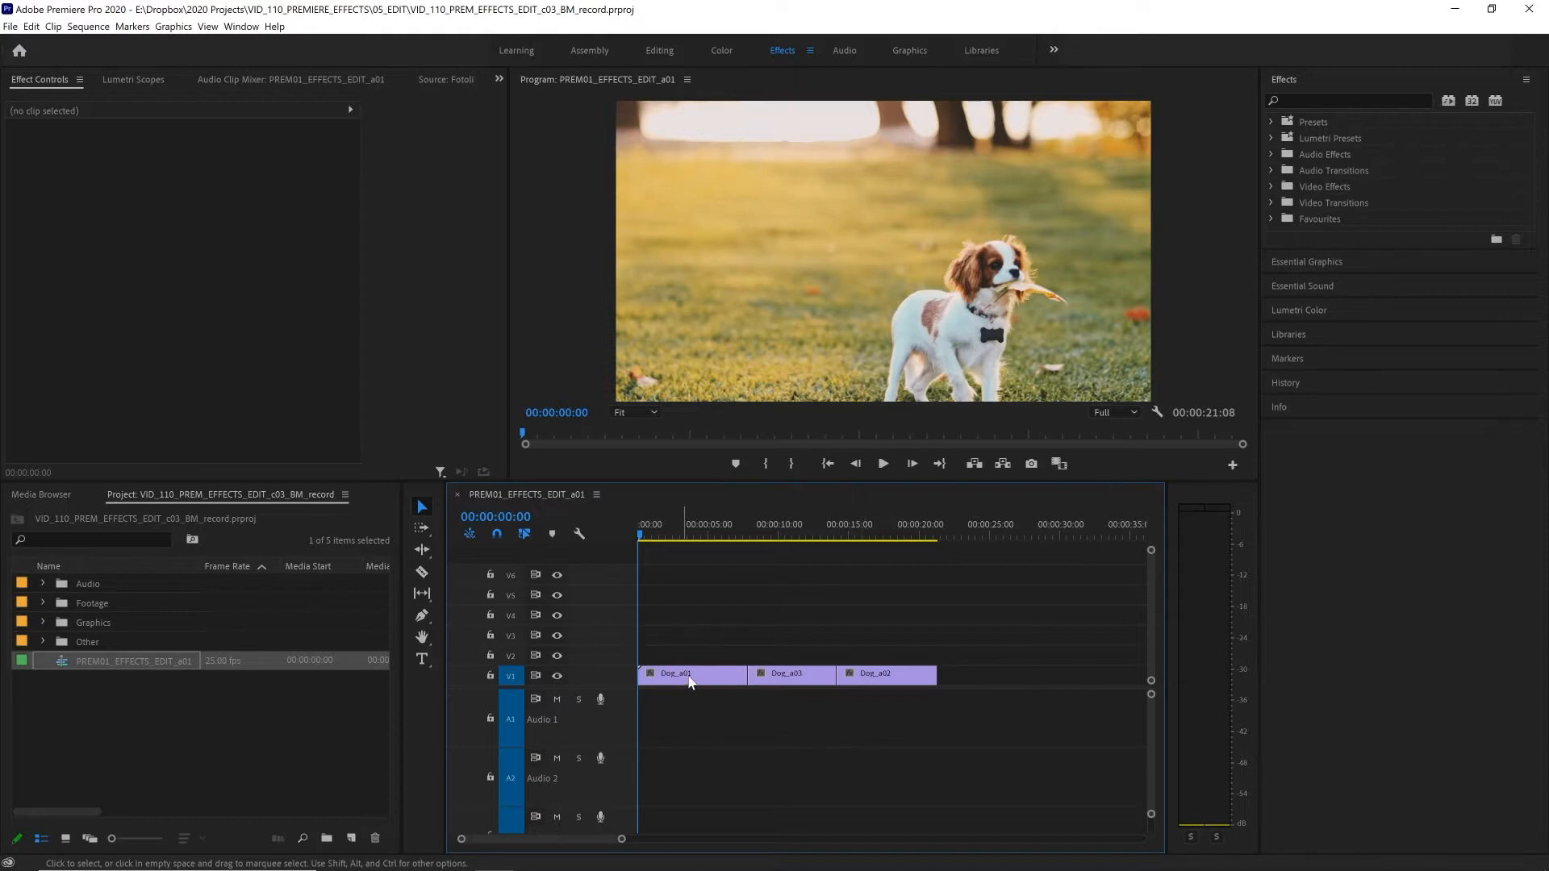
{"action": "mouse_move", "coordinate": [815, 25]}
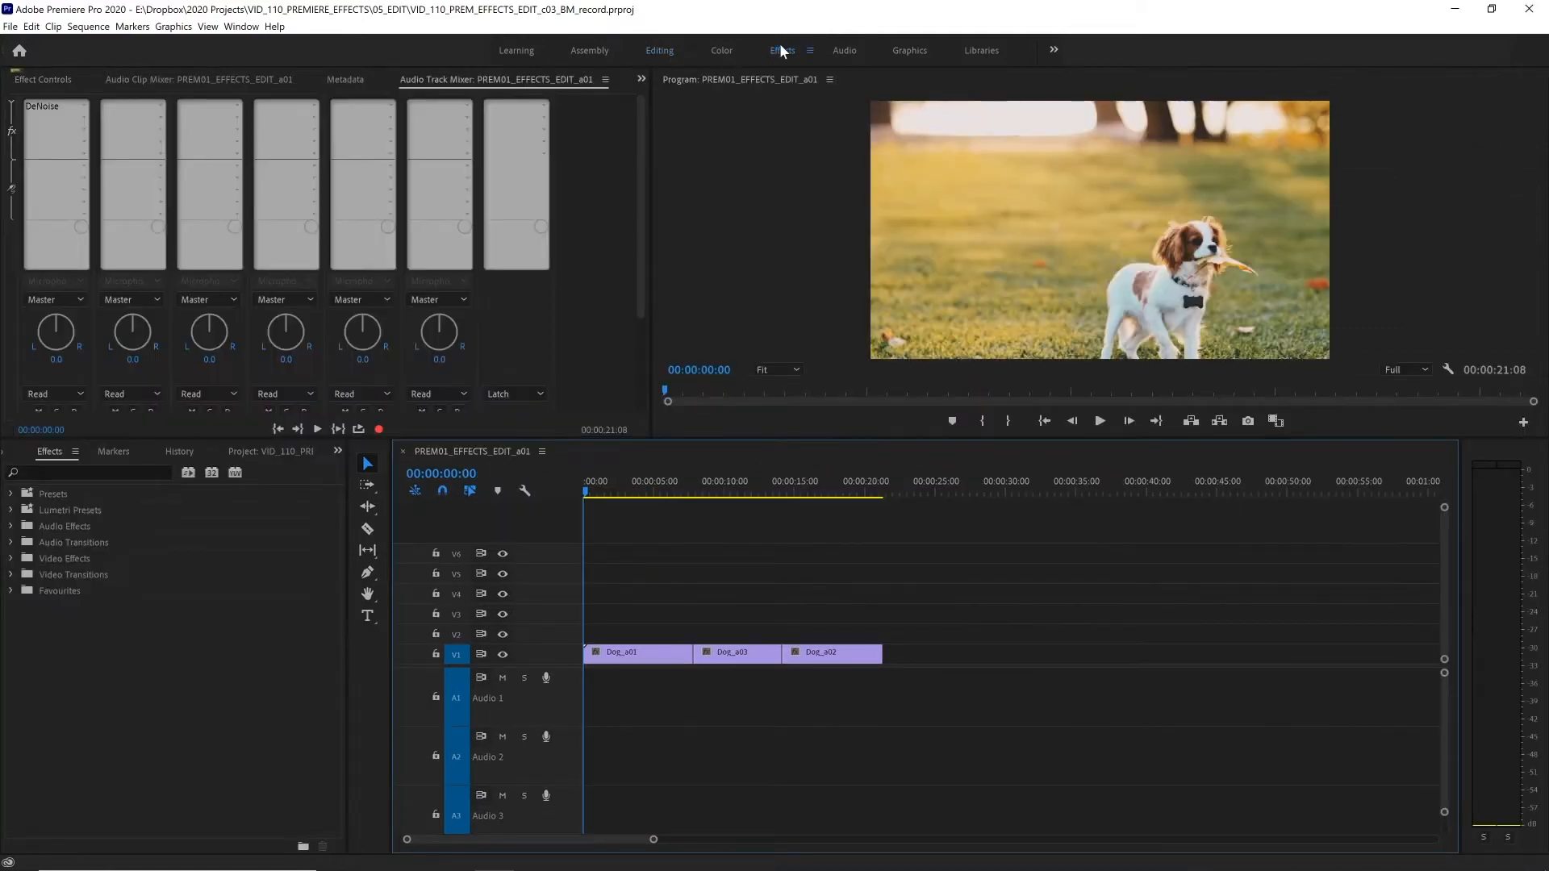
Nudge the first dog clip right and down and alter its scale and rotation in Effect Controls
{"action": "left_click", "coordinate": [782, 50]}
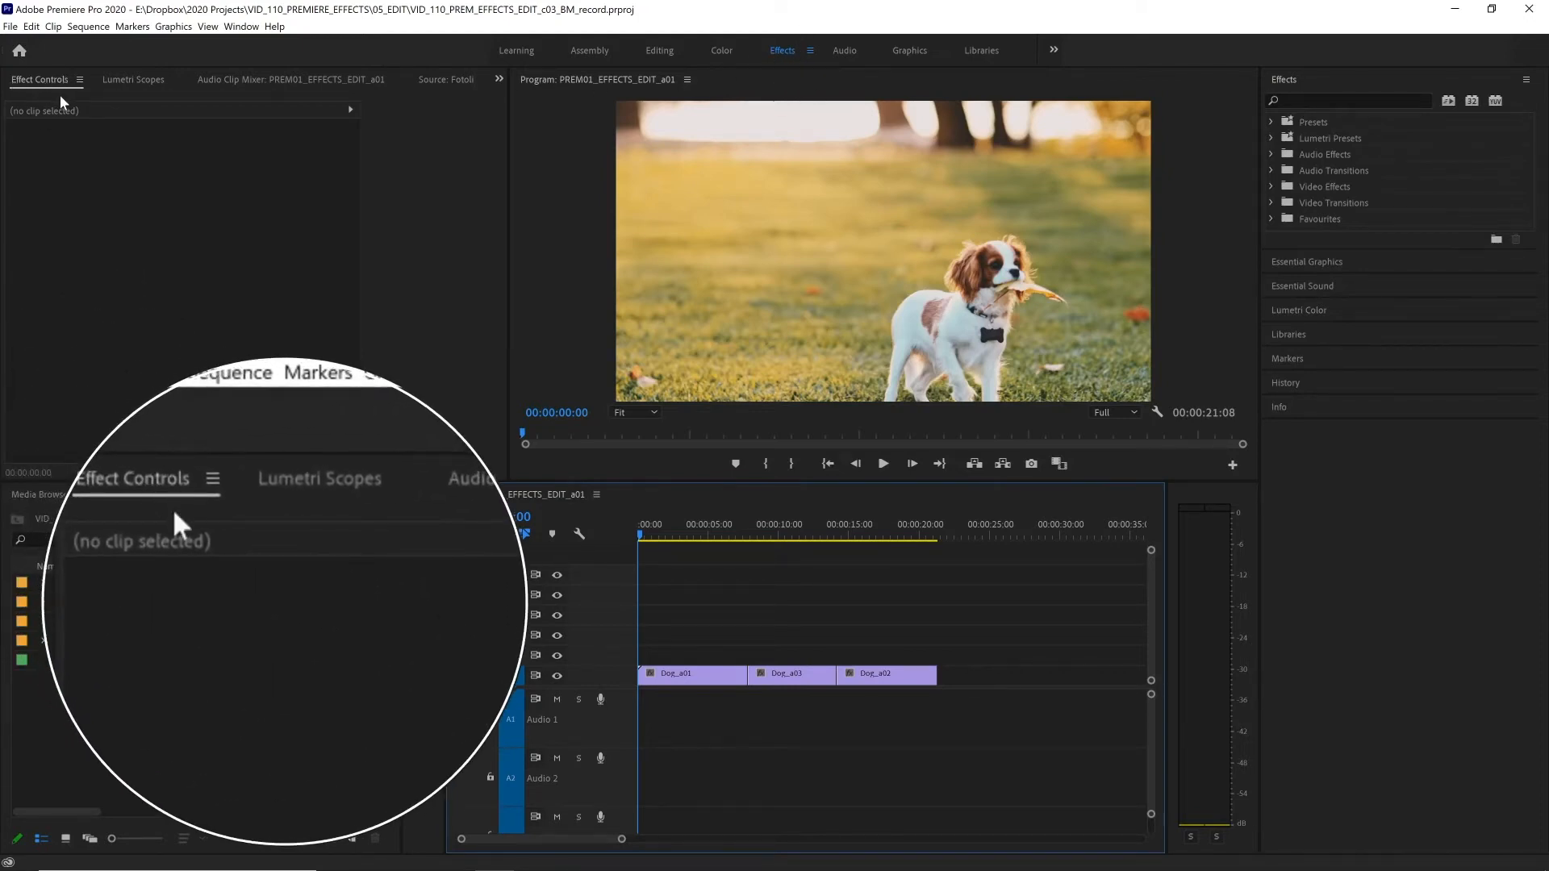
{"action": "left_click", "coordinate": [674, 674]}
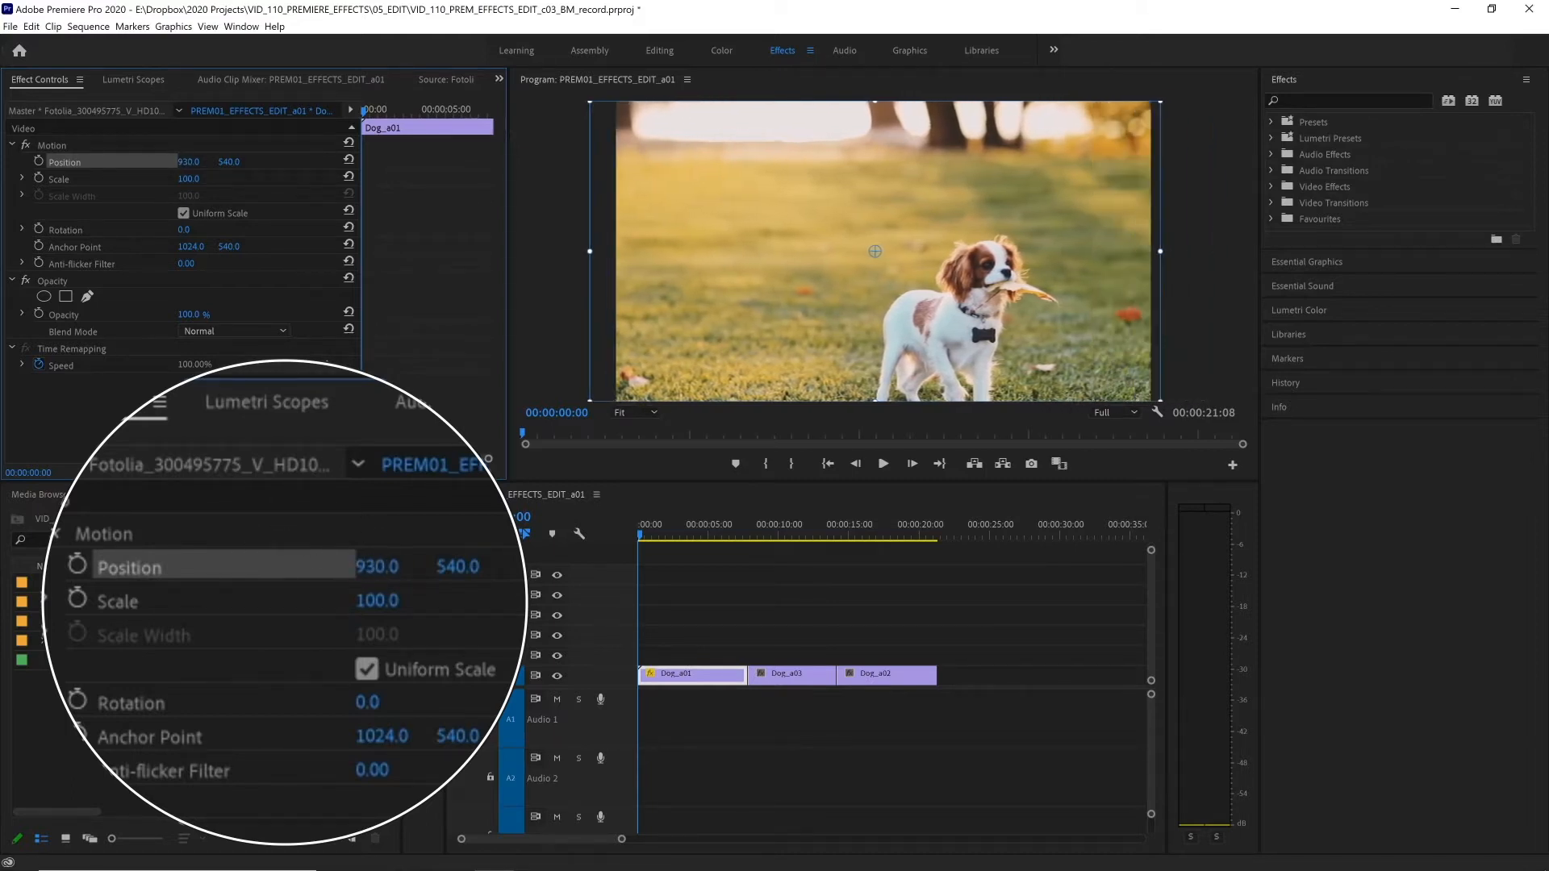
{"action": "left_click_drag", "start_coordinate": [872, 251], "coordinate": [908, 303]}
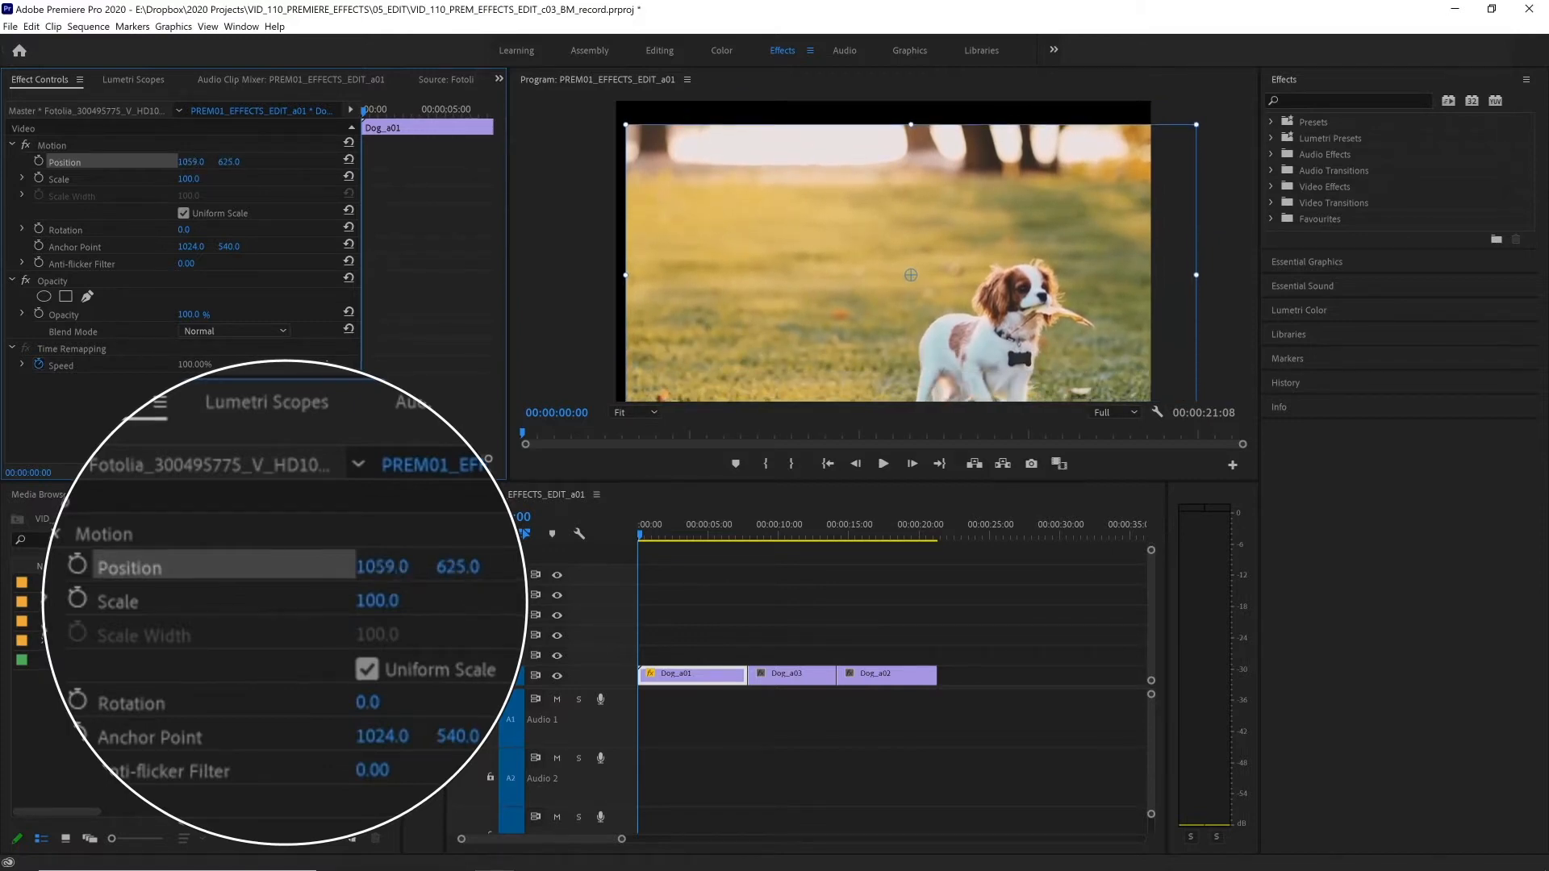
{"action": "type", "text": "500"}
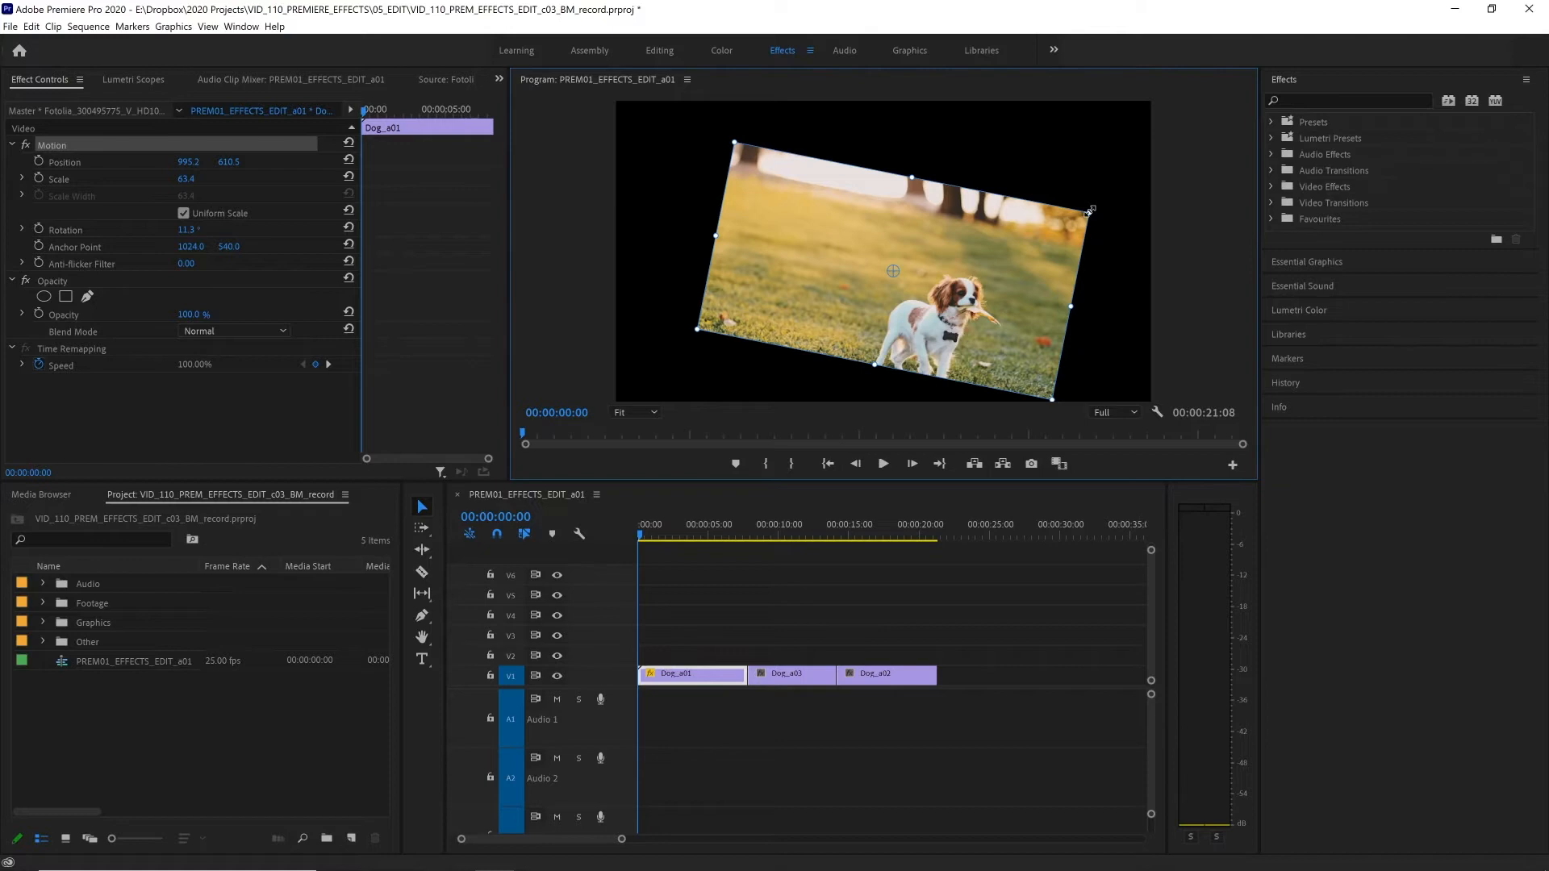
{"action": "mouse_move", "coordinate": [910, 276]}
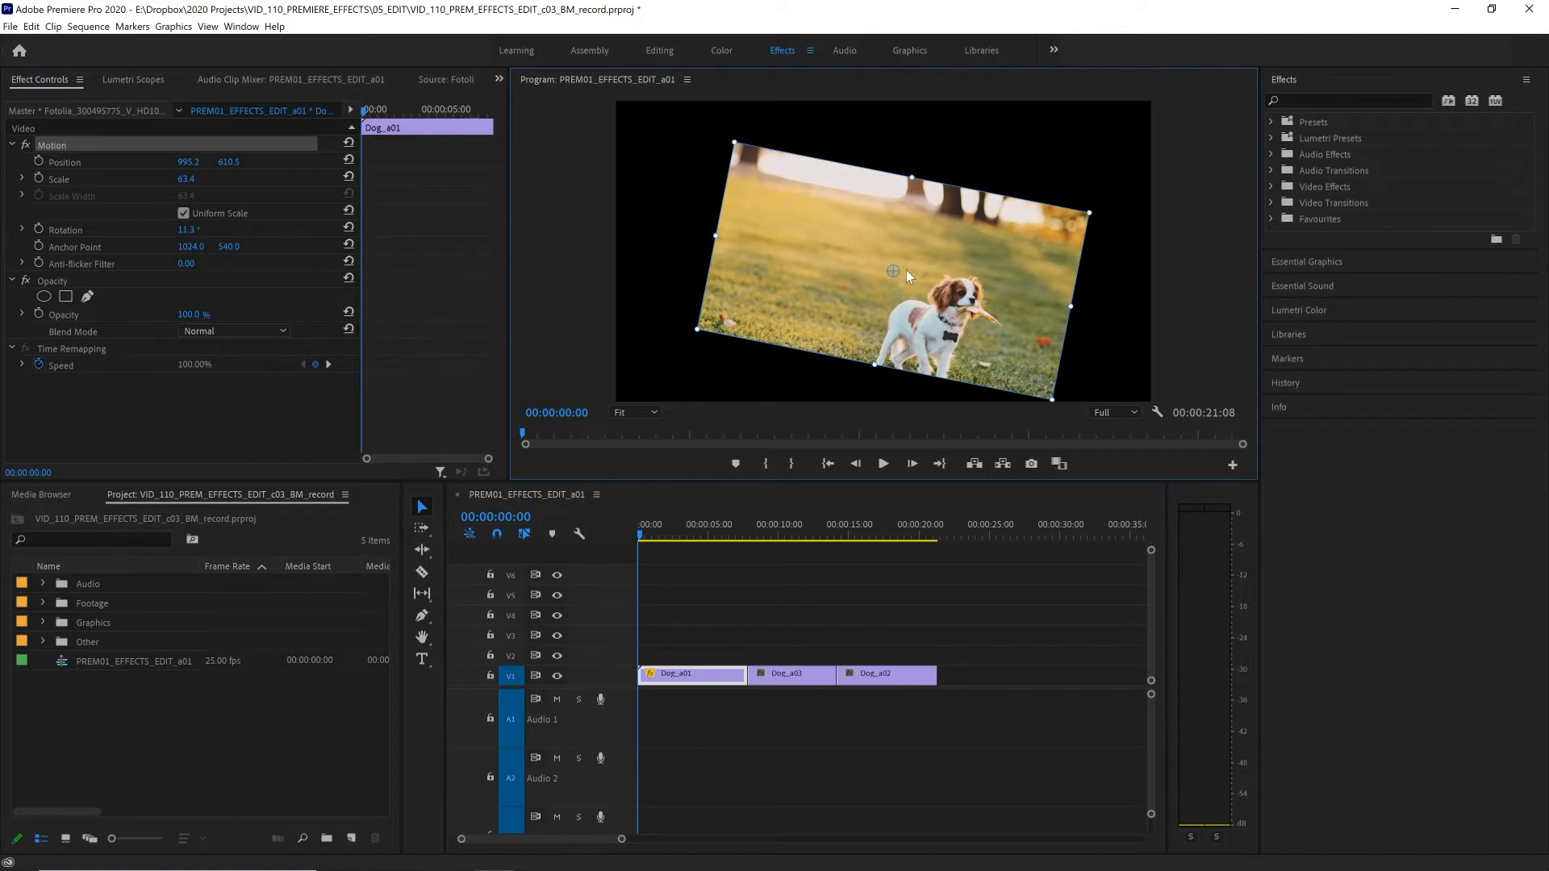
{"action": "mouse_move", "coordinate": [895, 277]}
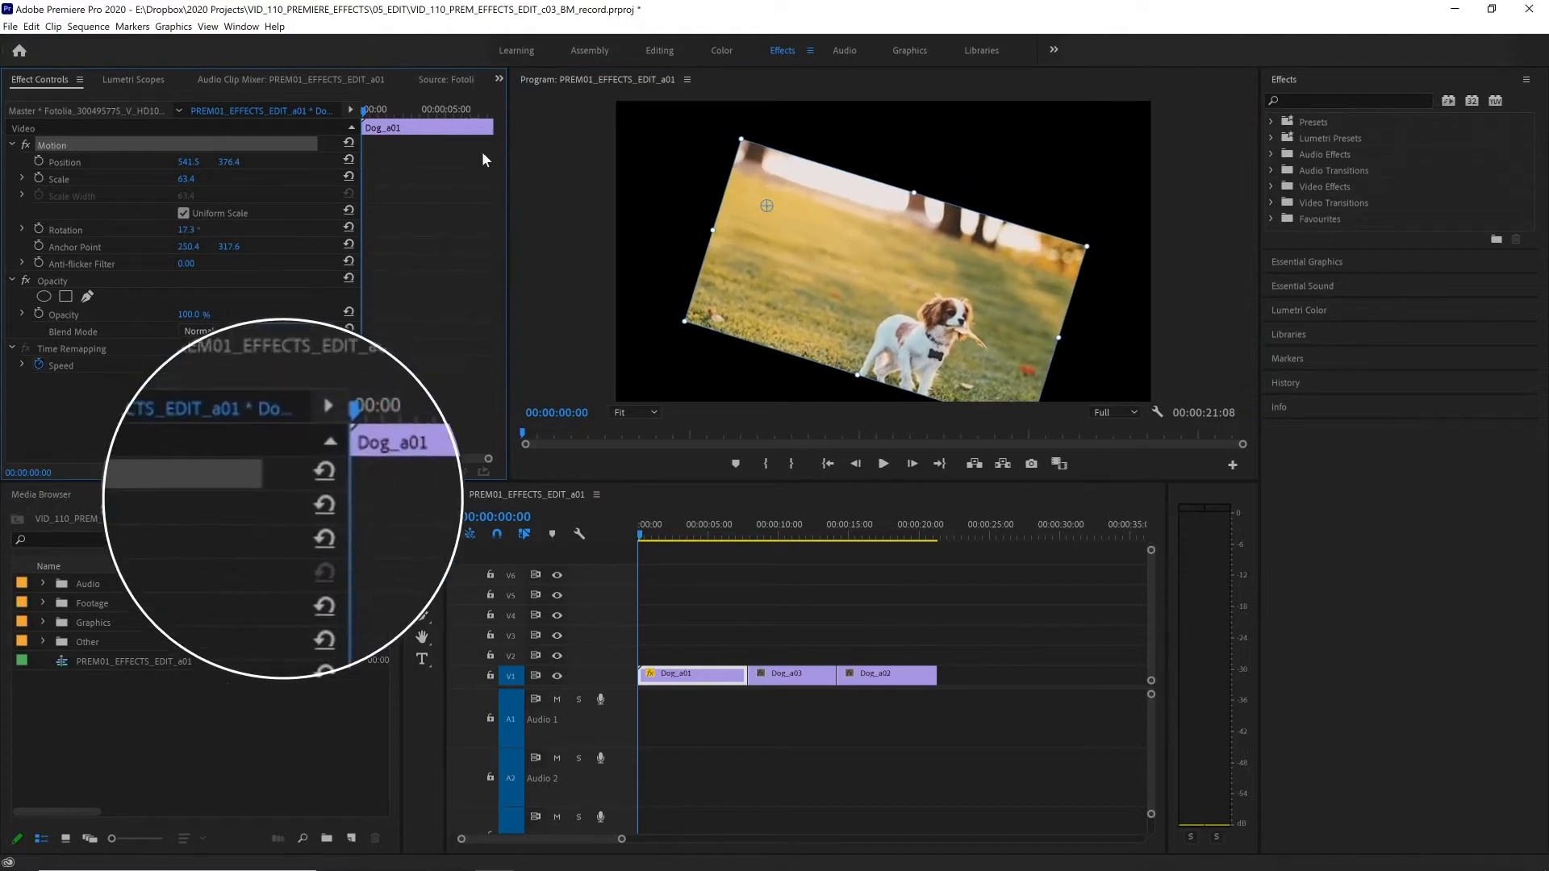
{"action": "mouse_move", "coordinate": [349, 160]}
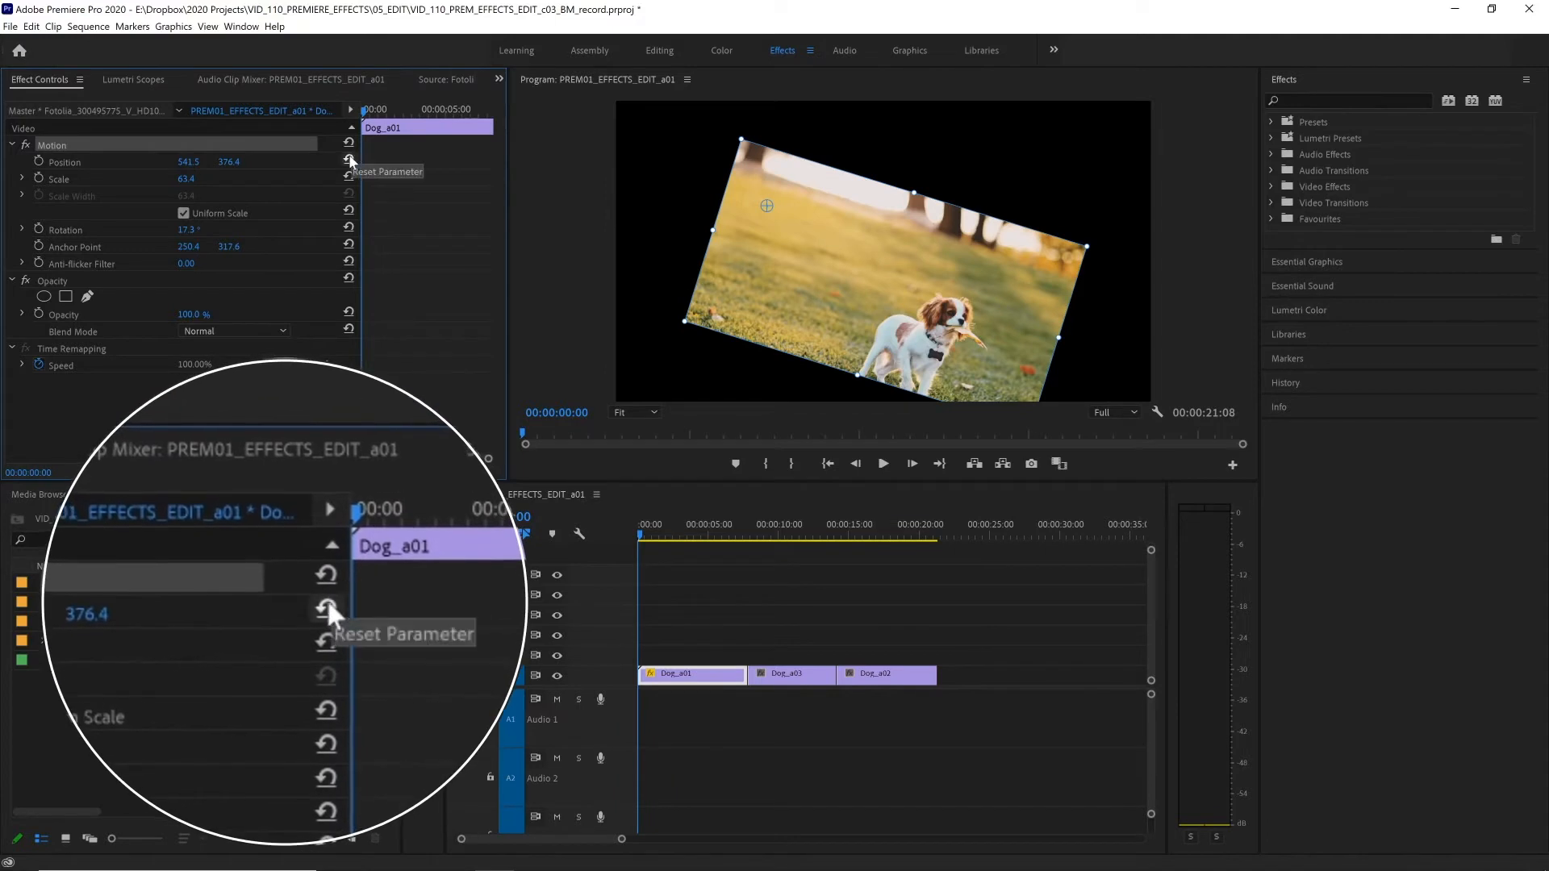
Reset the clip's position and rotation back to their default values
{"action": "left_click", "coordinate": [349, 161]}
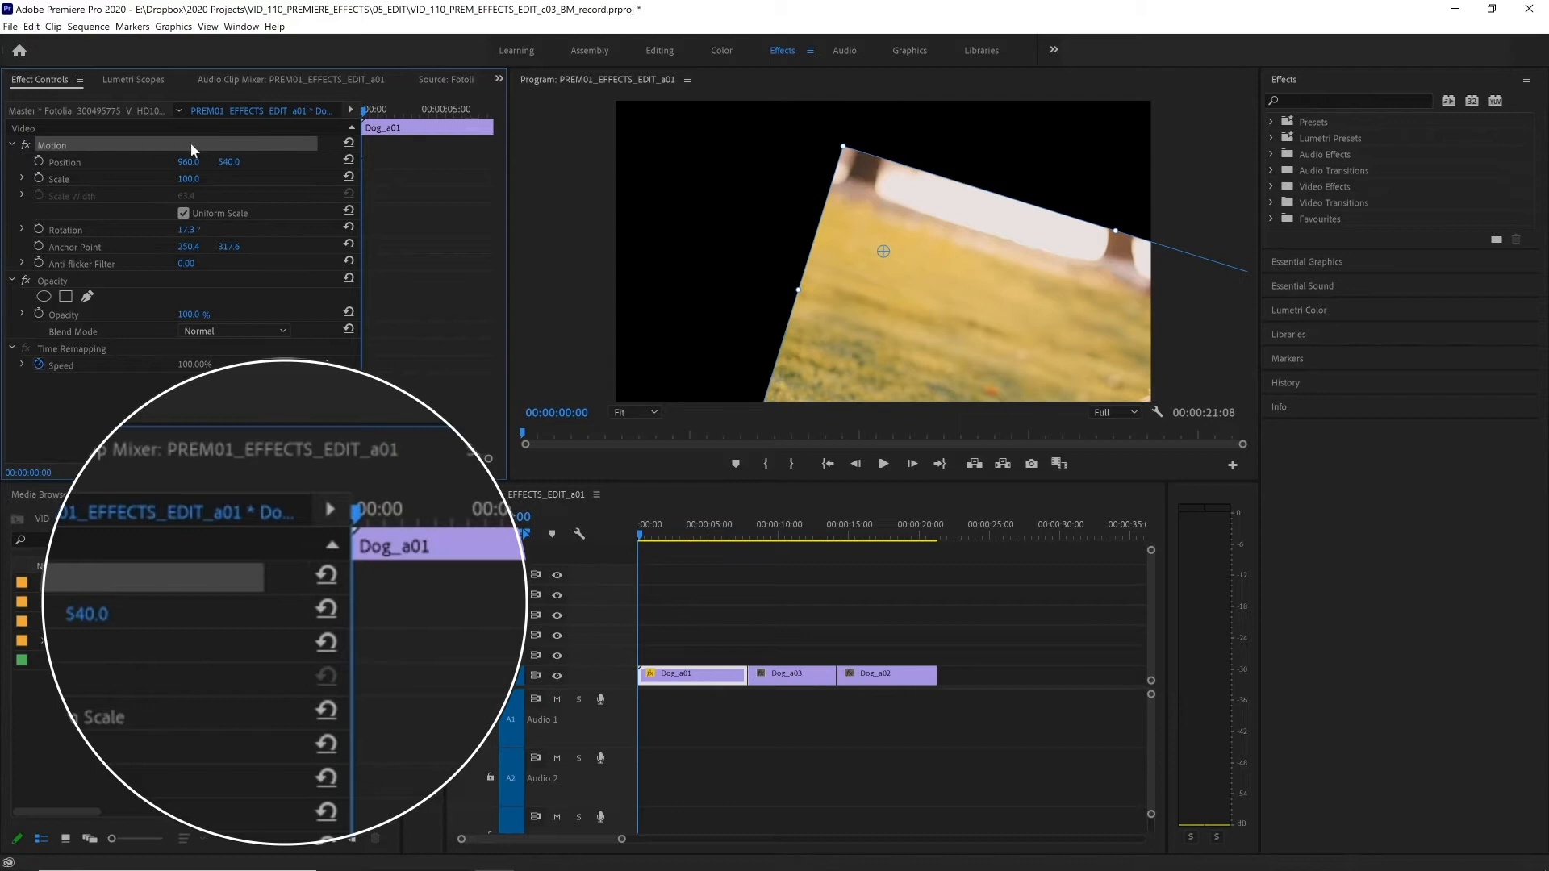
{"action": "left_click", "coordinate": [349, 145]}
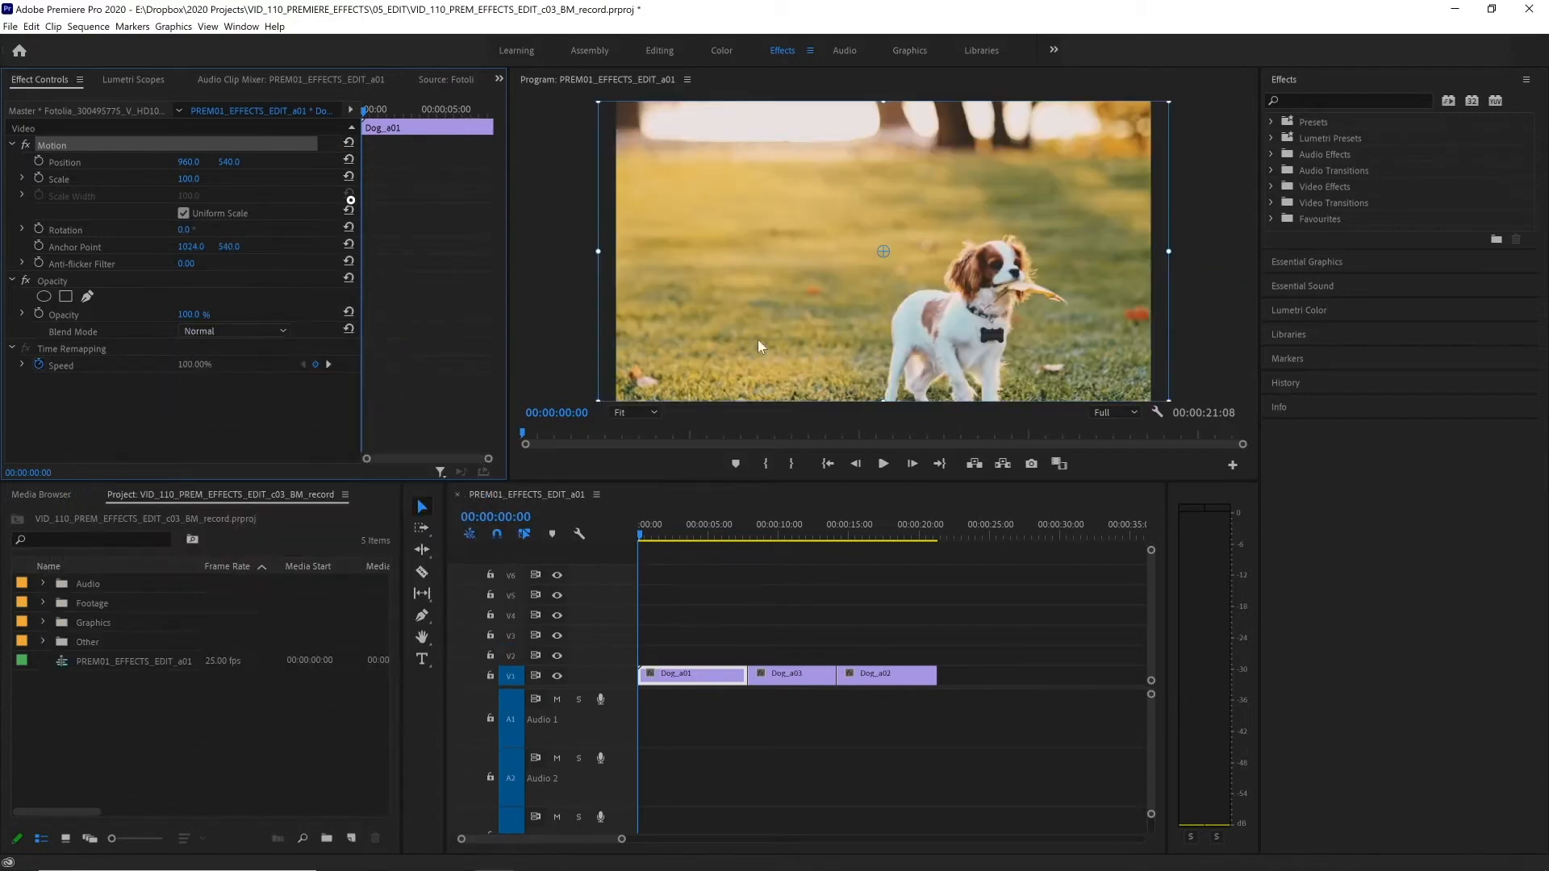
{"action": "mouse_move", "coordinate": [803, 290]}
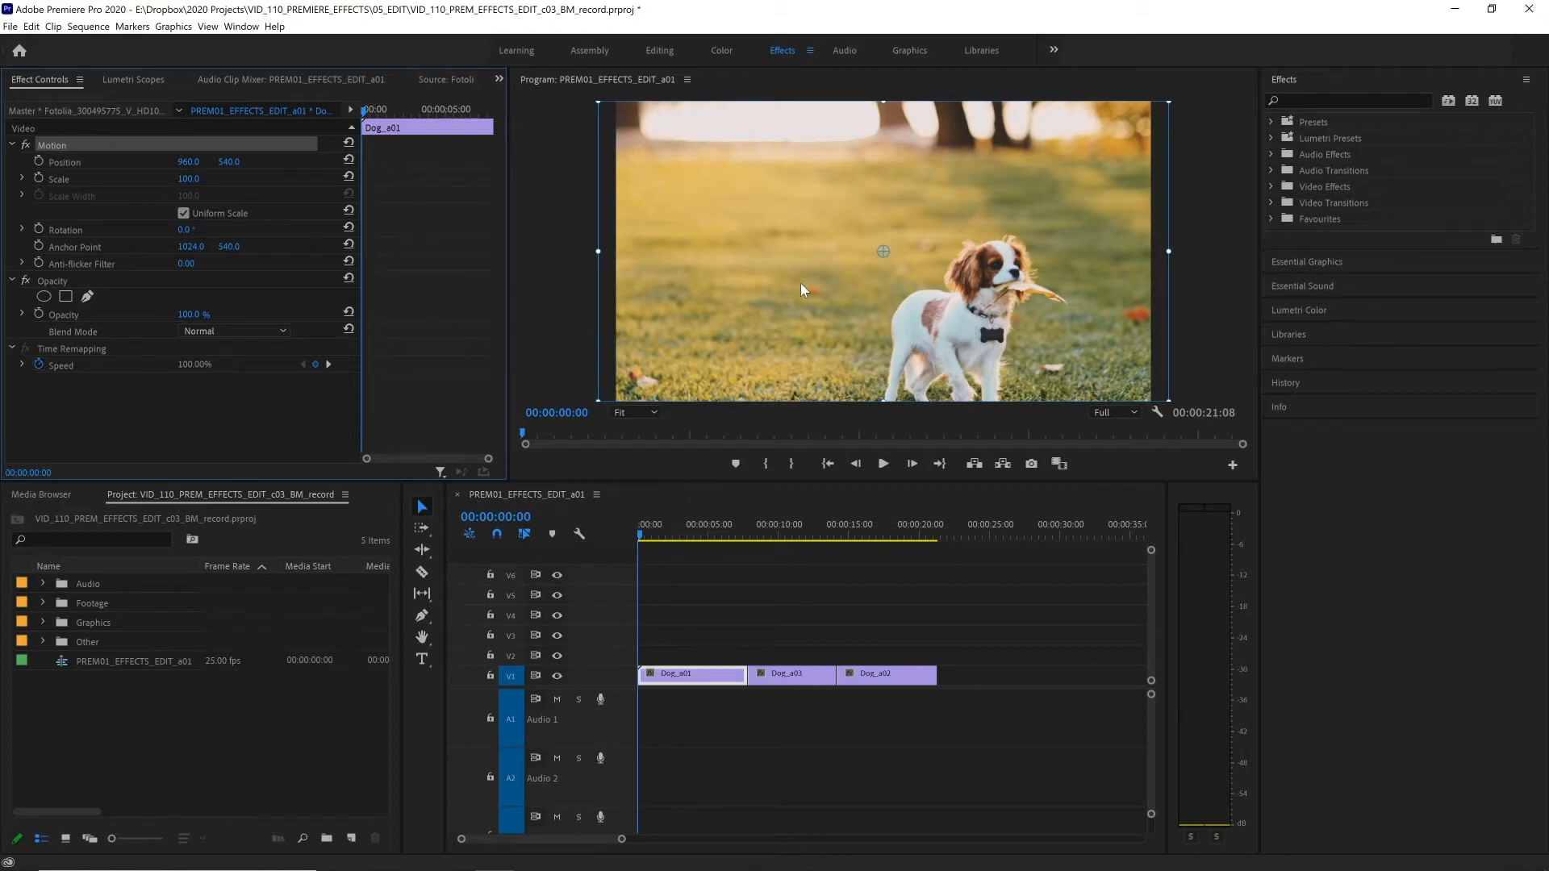
{"action": "mouse_move", "coordinate": [898, 350]}
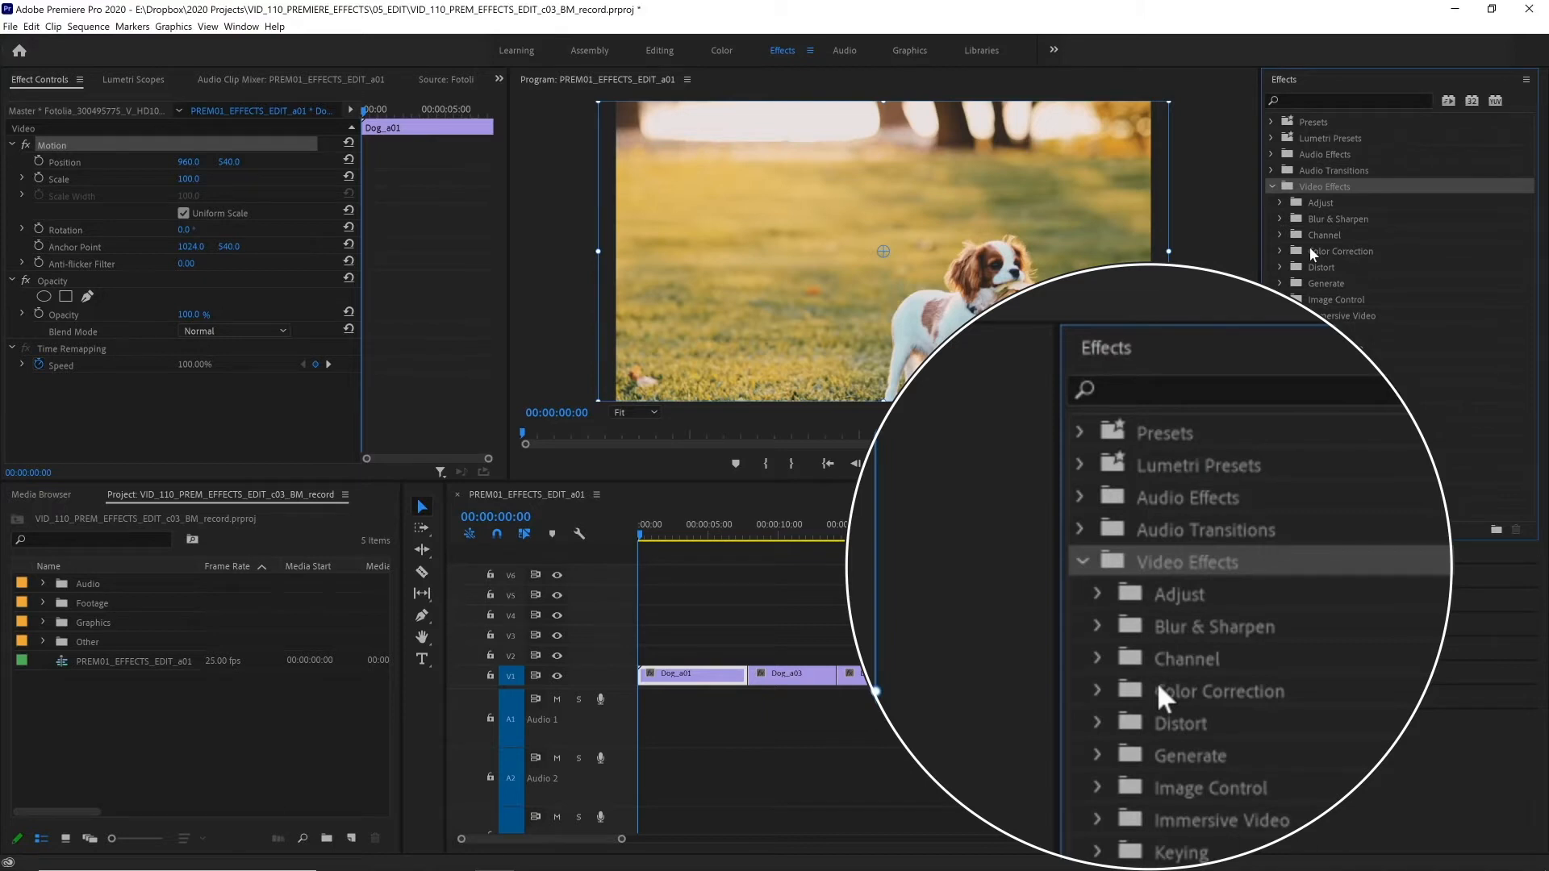
{"action": "mouse_move", "coordinate": [1194, 572]}
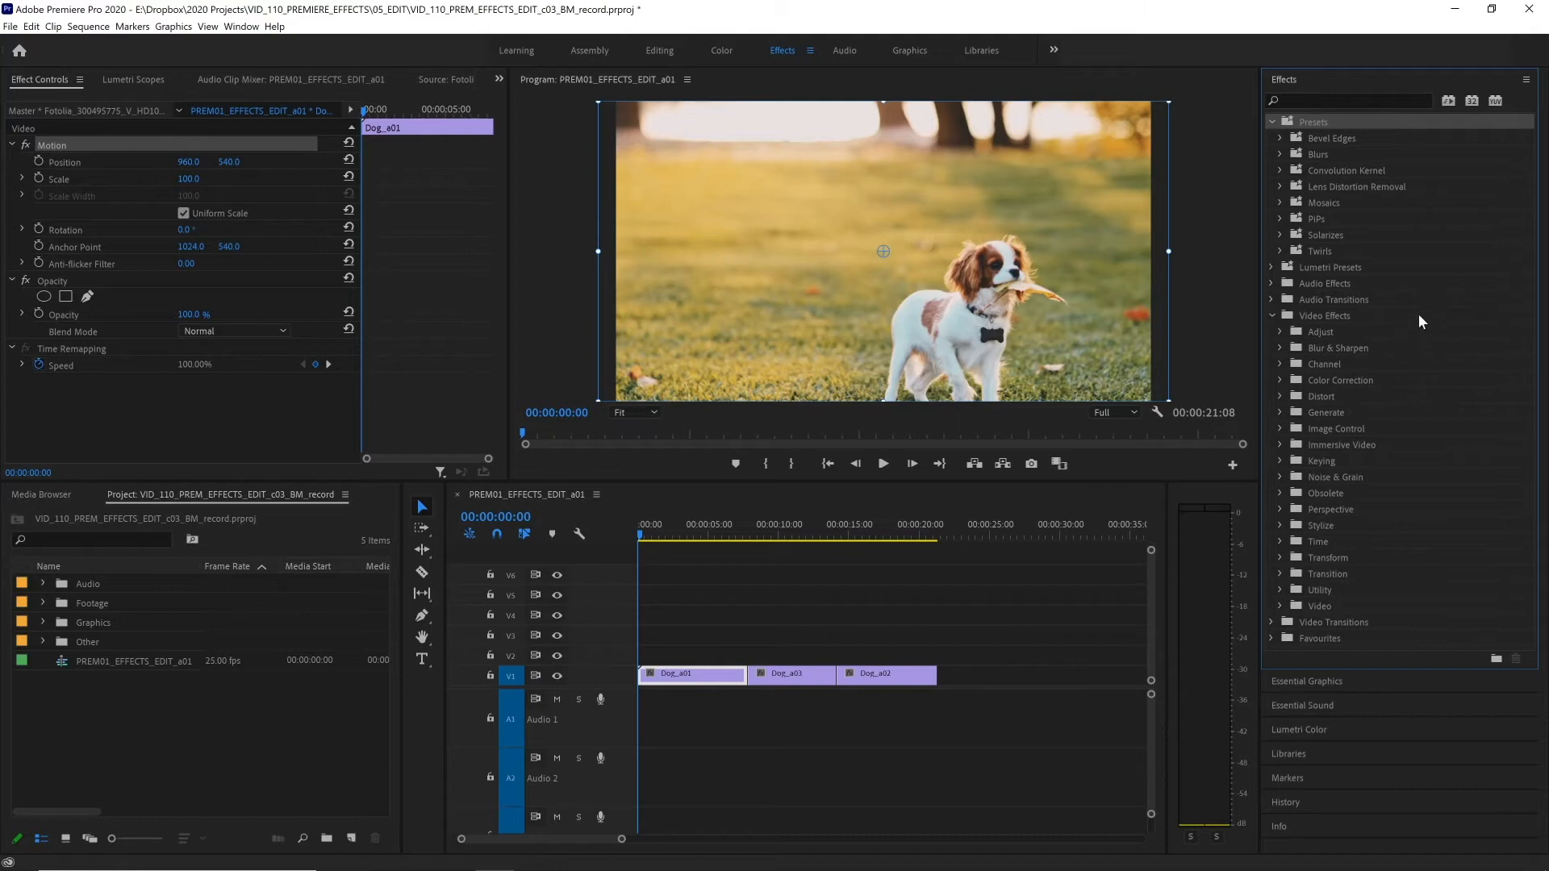
{"action": "mouse_move", "coordinate": [1465, 324]}
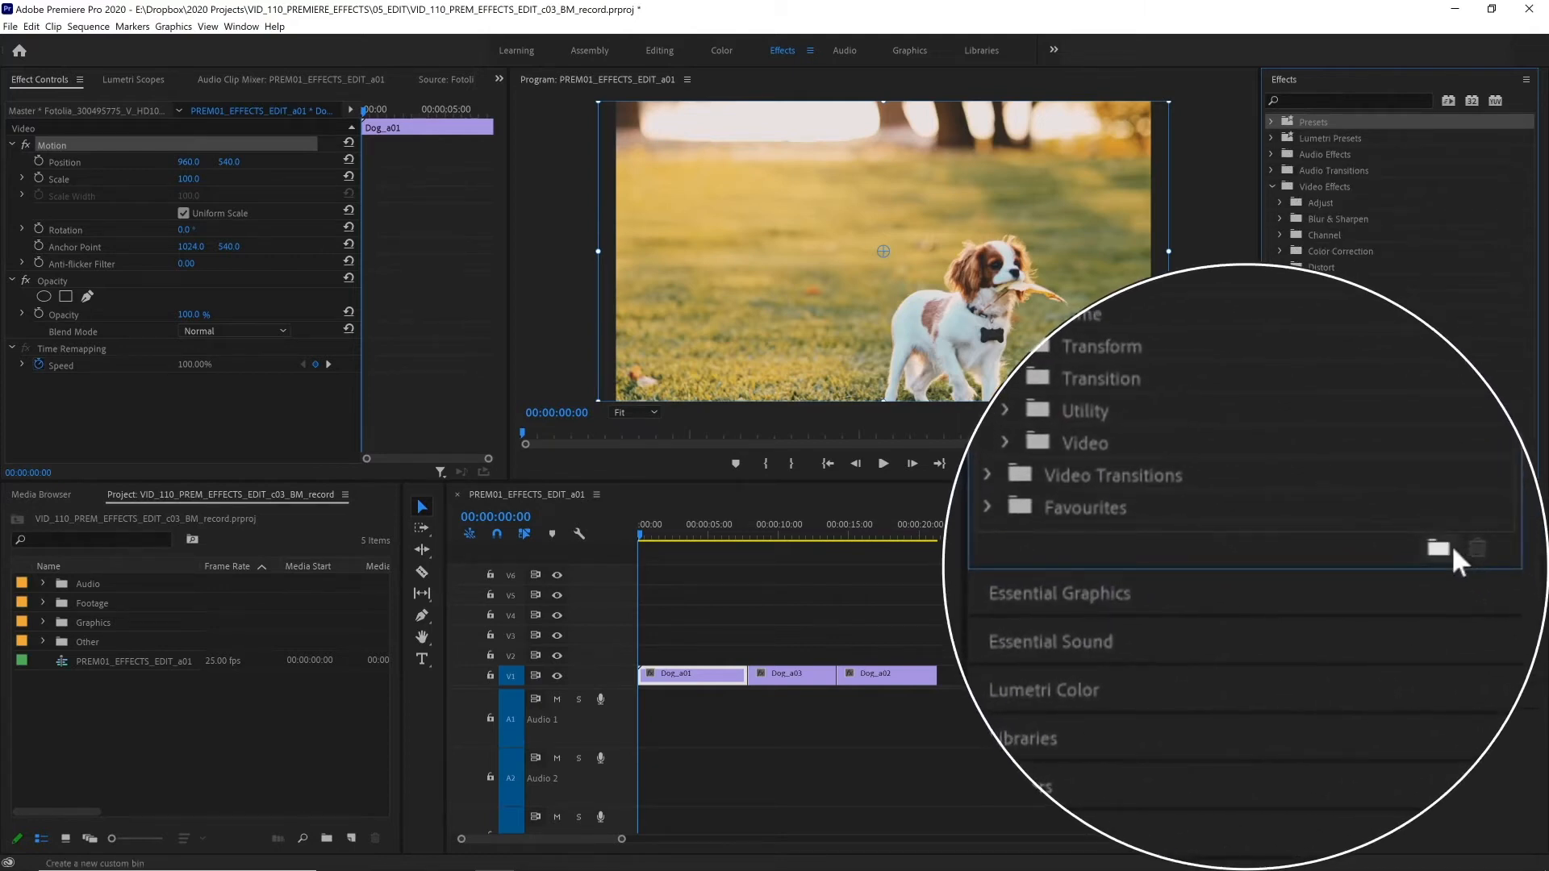
Create Custom Bin 01 and filter the effects library to 'blur' entries
{"action": "left_click", "coordinate": [1442, 548]}
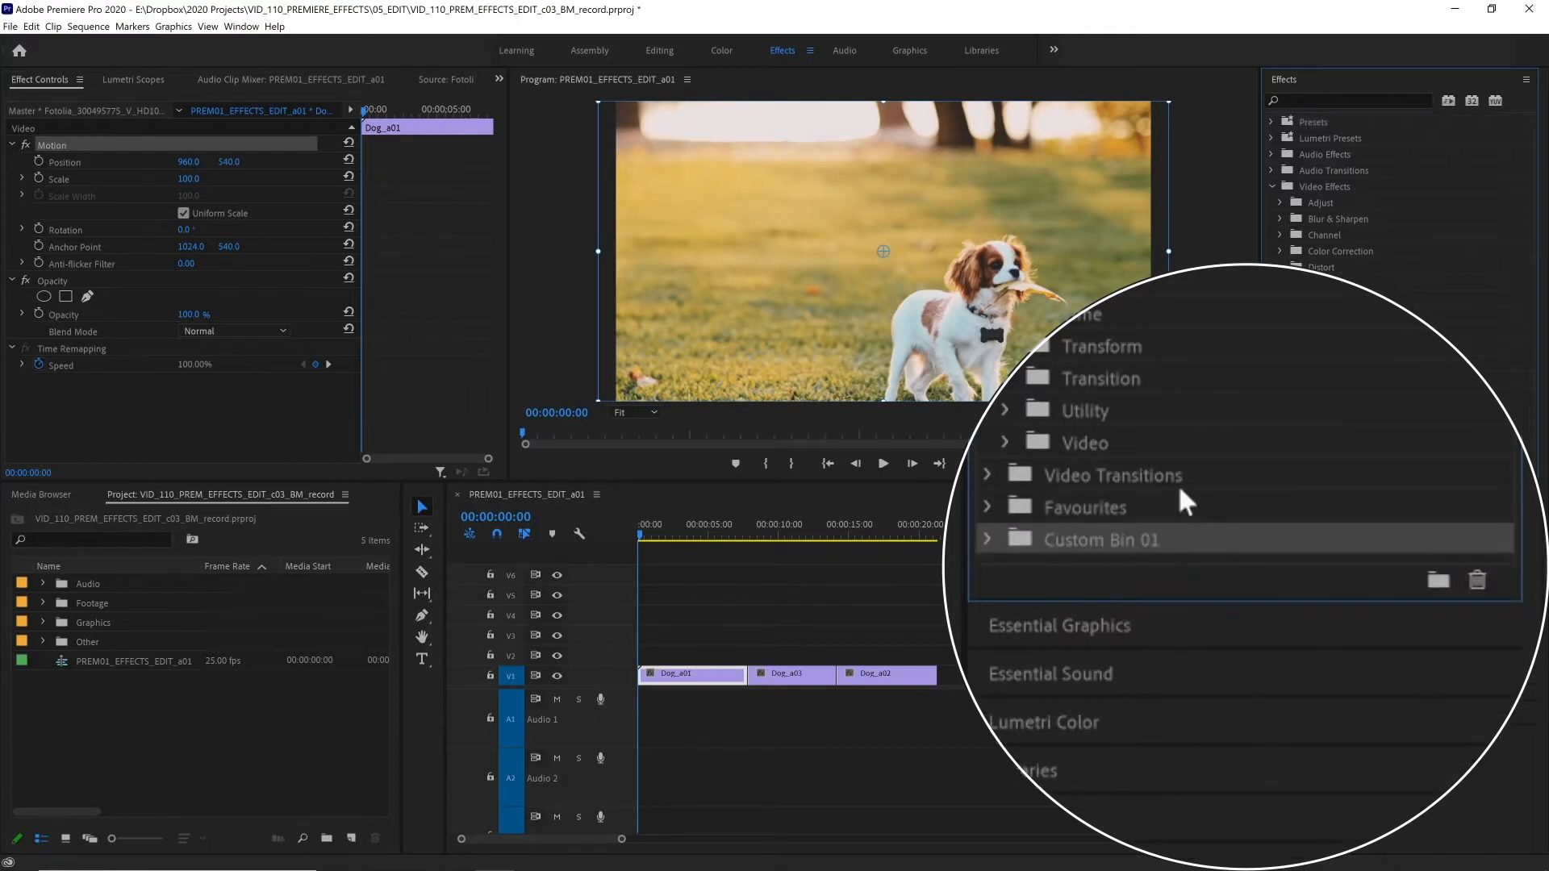
{"action": "mouse_move", "coordinate": [1133, 379]}
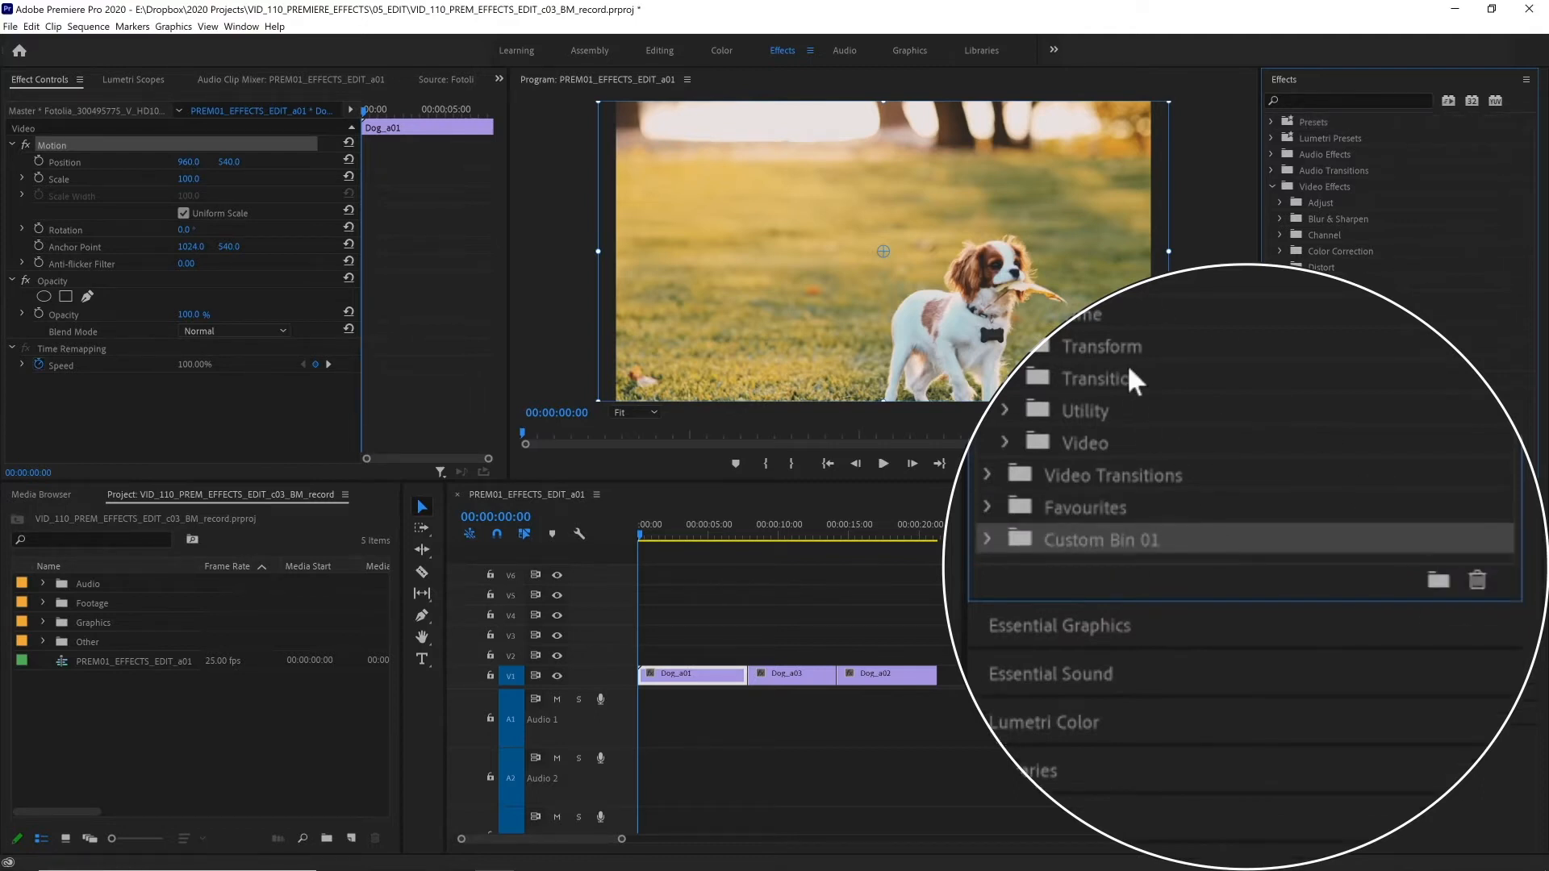
{"action": "left_click", "coordinate": [987, 507]}
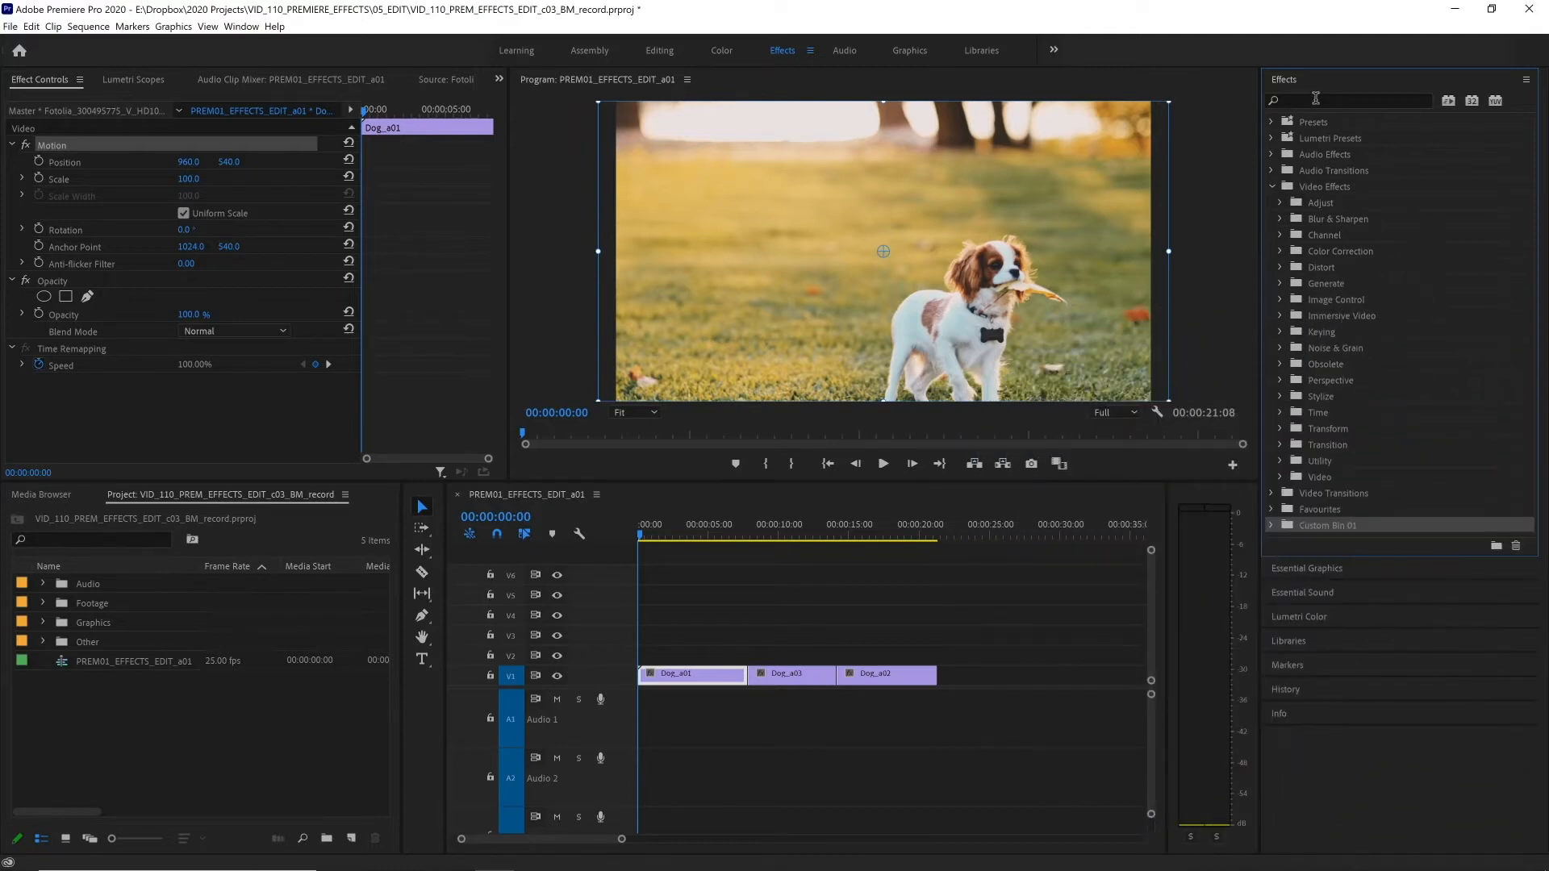
{"action": "type", "text": "blur"}
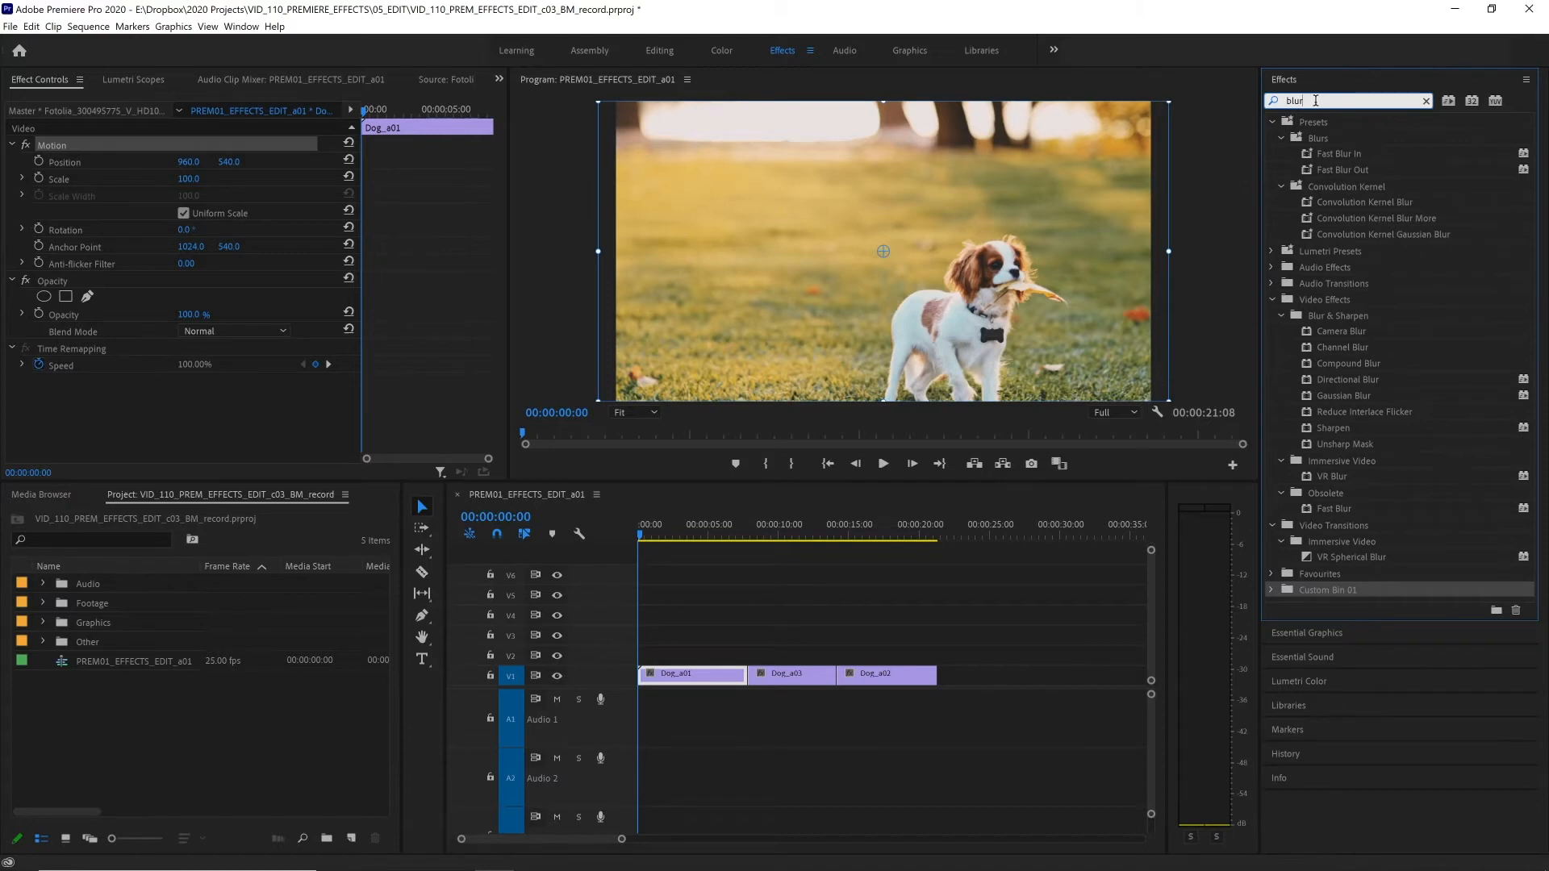
{"action": "mouse_move", "coordinate": [1400, 397]}
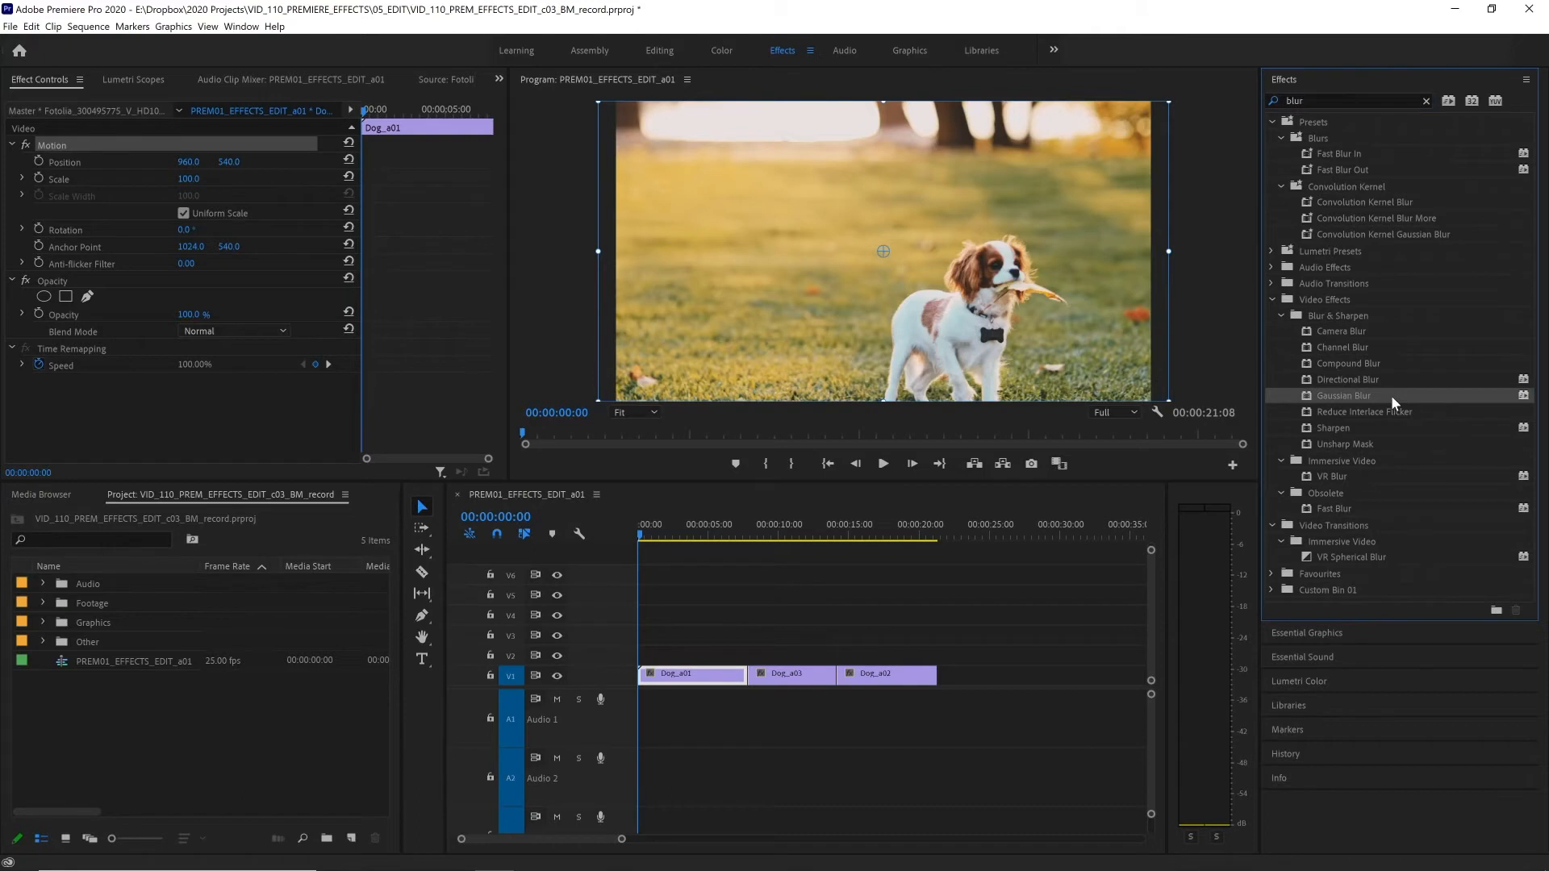
Apply Gaussian Blur to the first dog clip with Repeat Edge Pixels turned on
{"action": "left_click_drag", "start_coordinate": [1343, 396], "coordinate": [689, 675]}
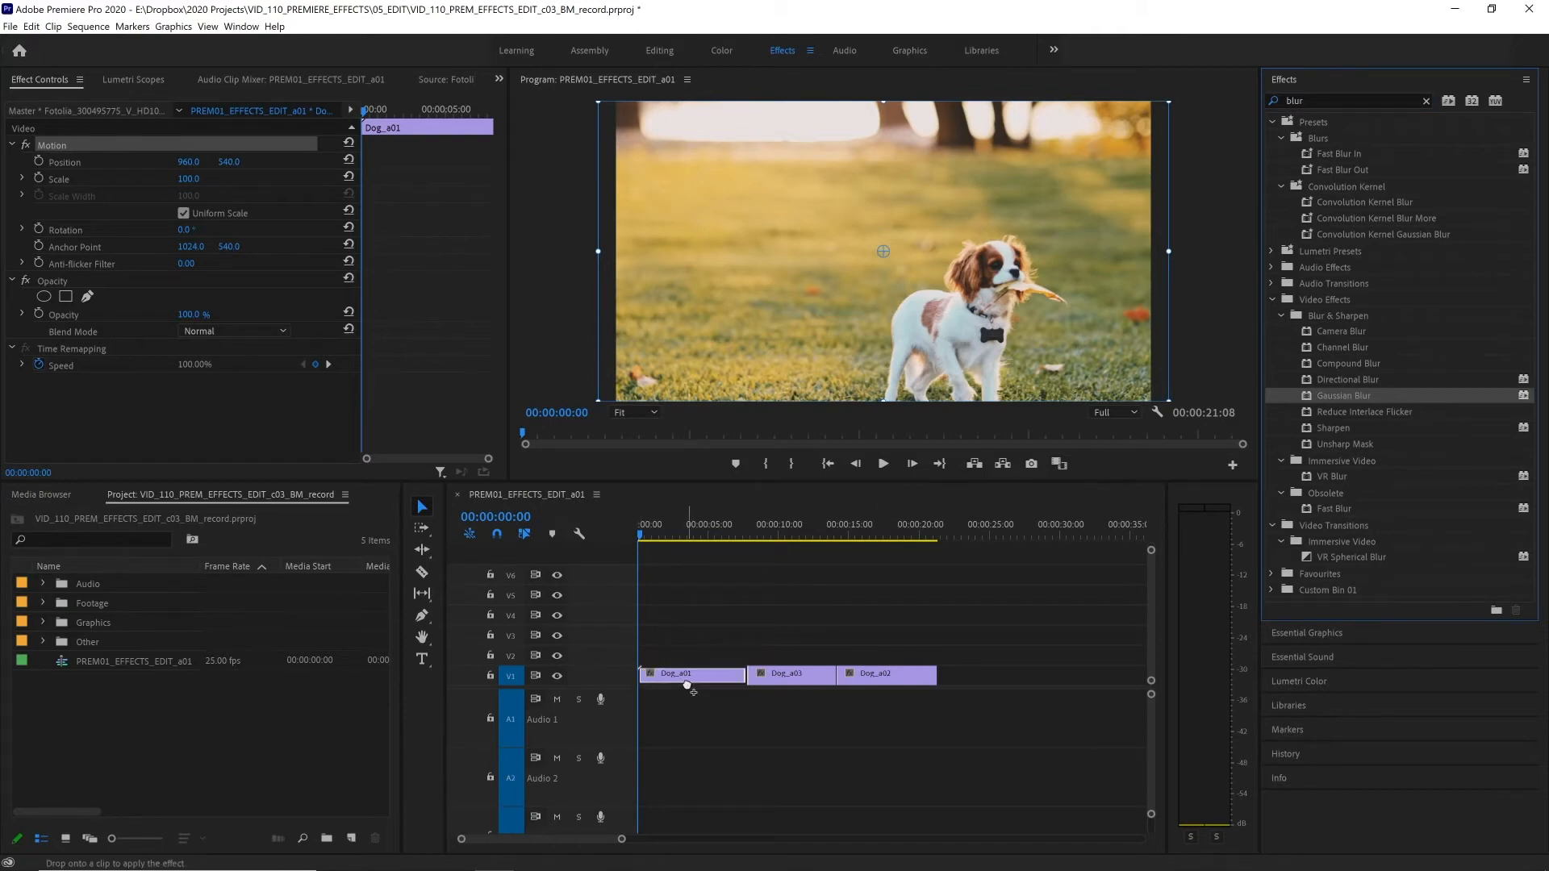
{"action": "left_click_drag", "start_coordinate": [1343, 395], "coordinate": [692, 674]}
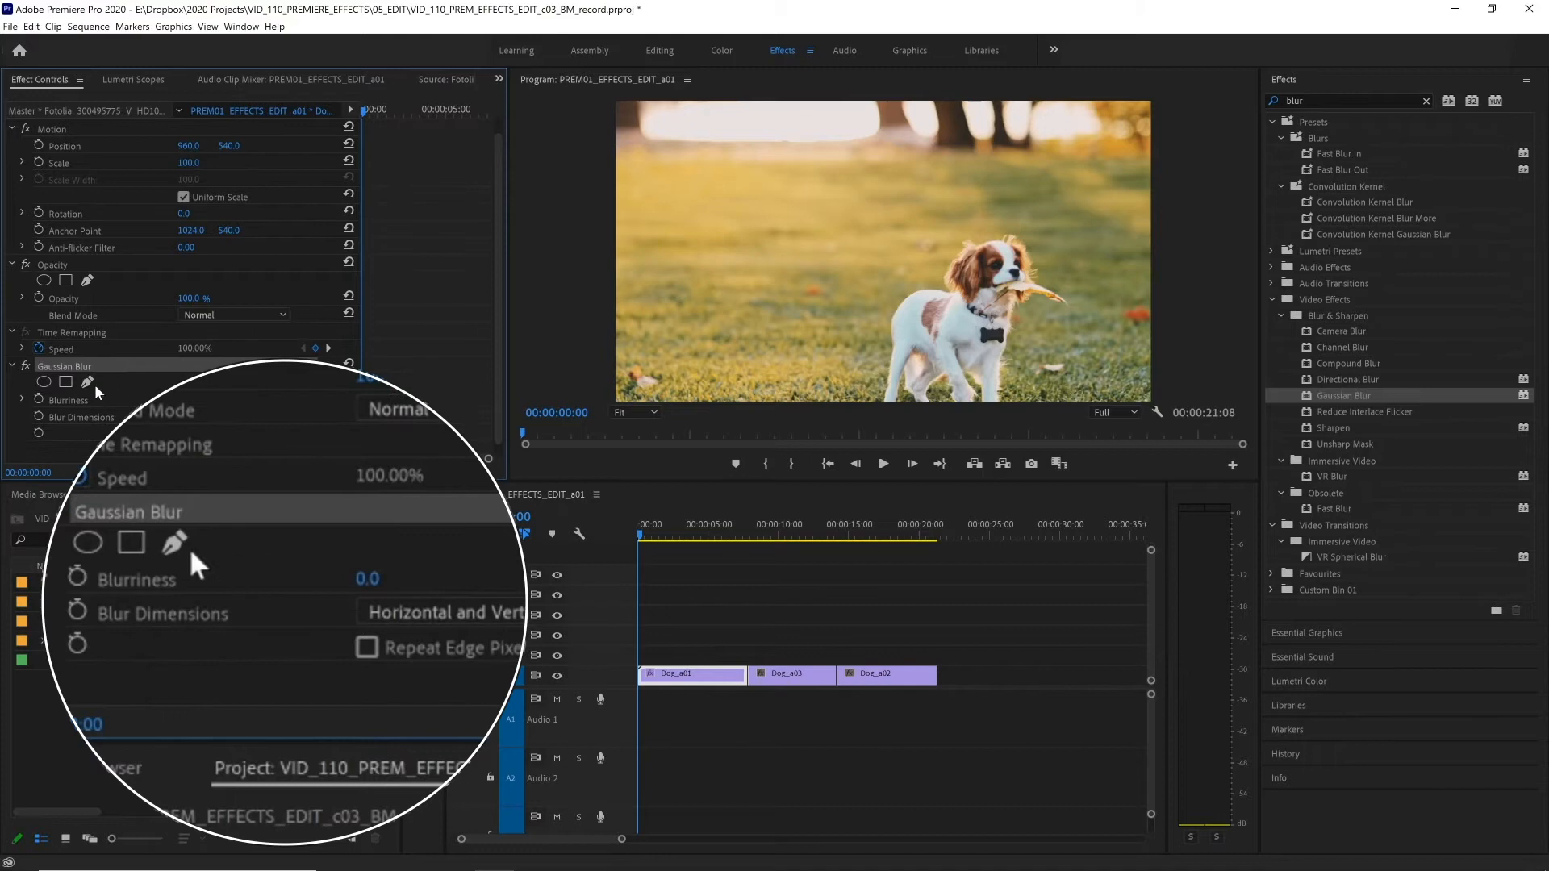
{"action": "mouse_move", "coordinate": [239, 600]}
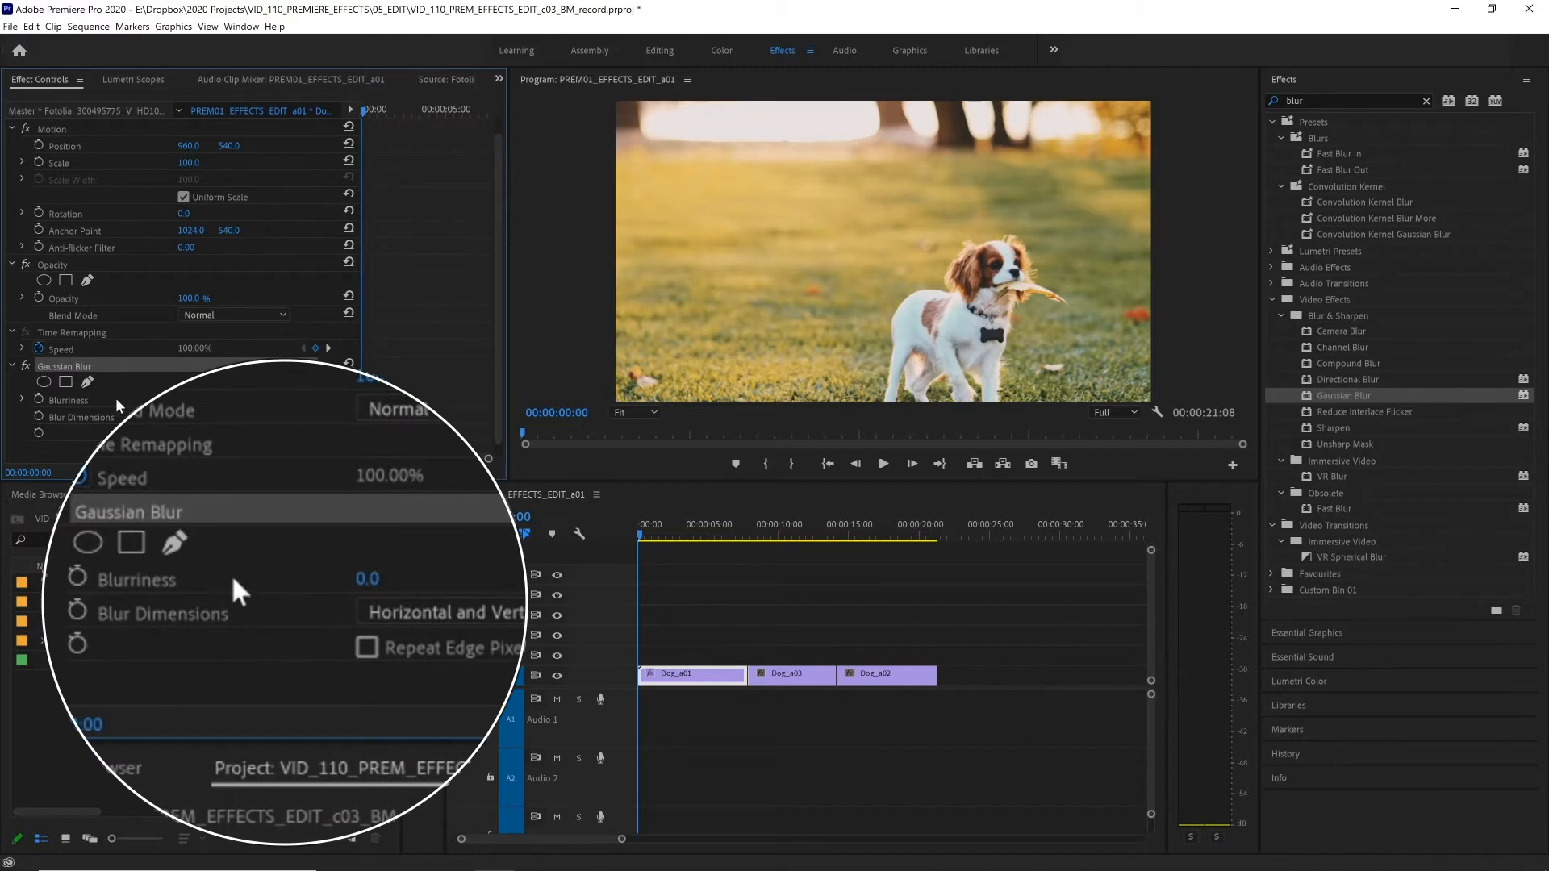
{"action": "mouse_move", "coordinate": [352, 597]}
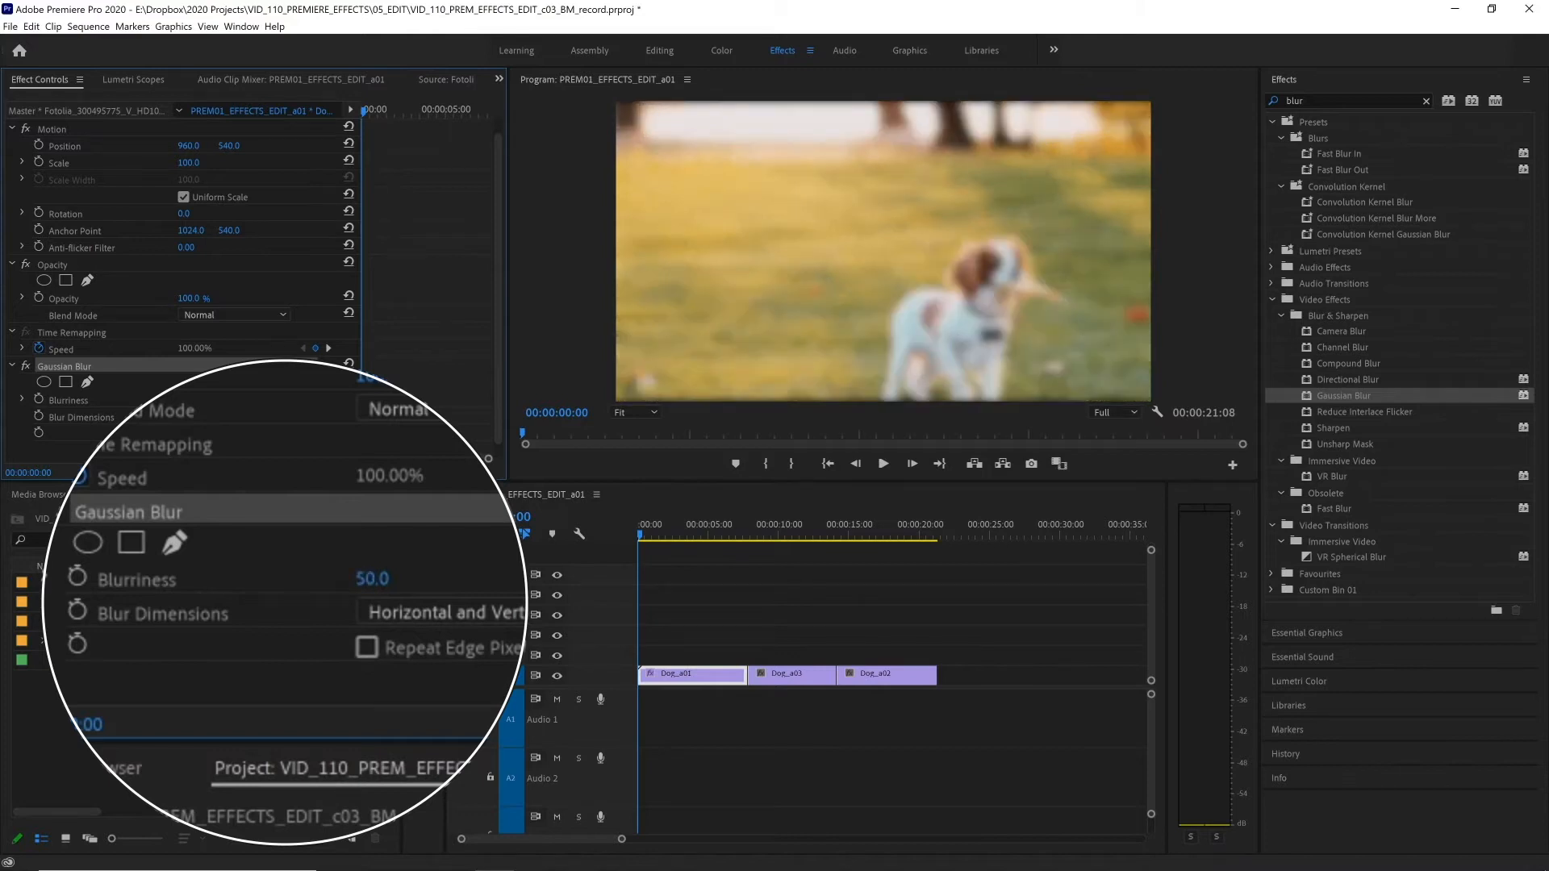
{"action": "left_click", "coordinate": [368, 649]}
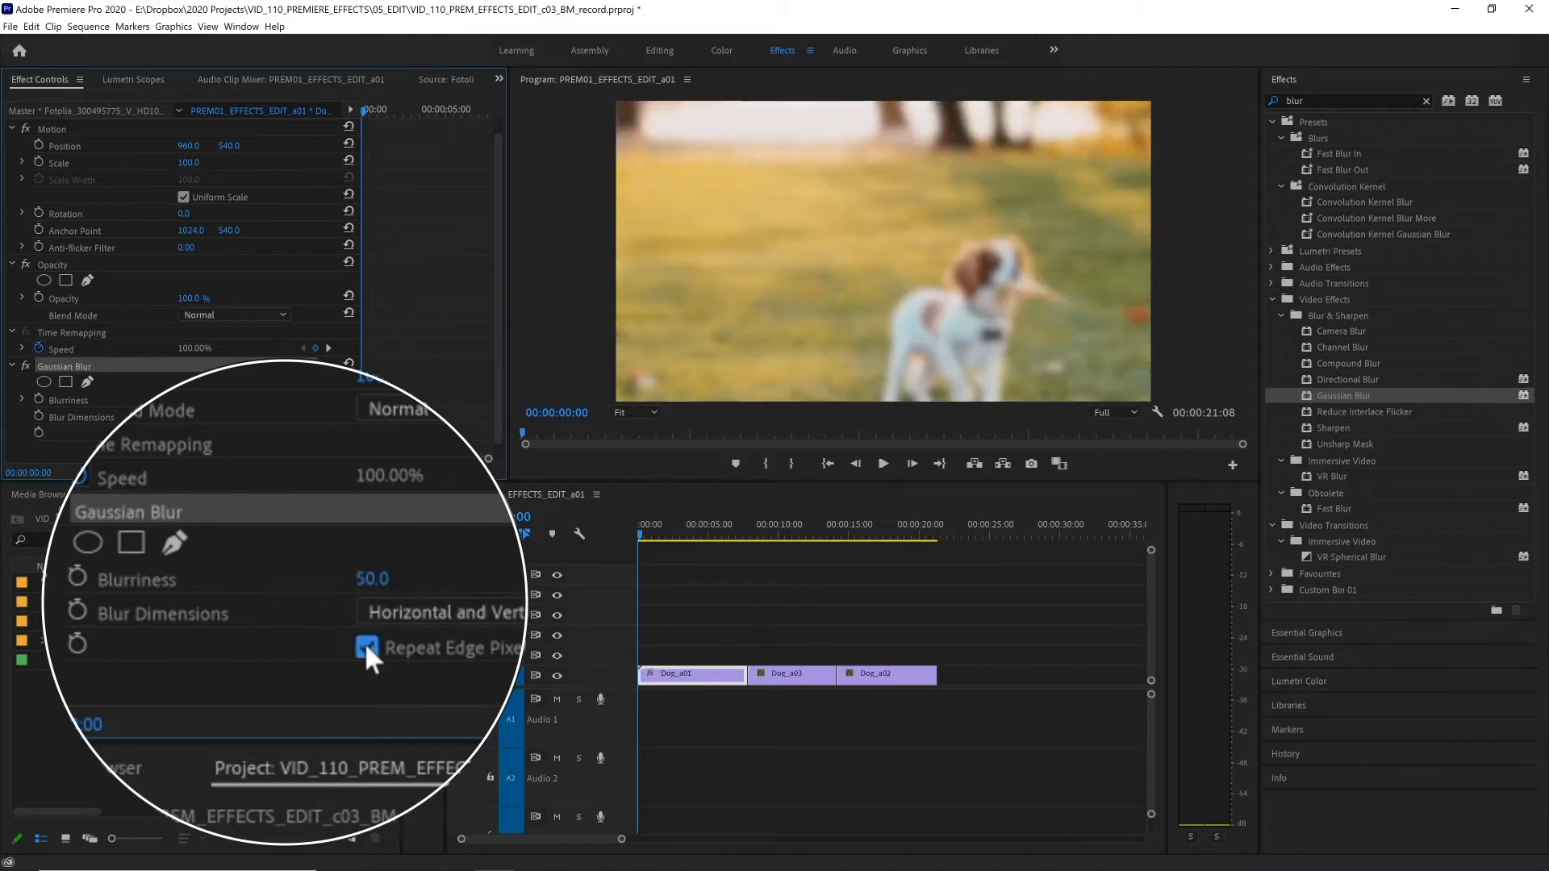
{"action": "left_click", "coordinate": [368, 649]}
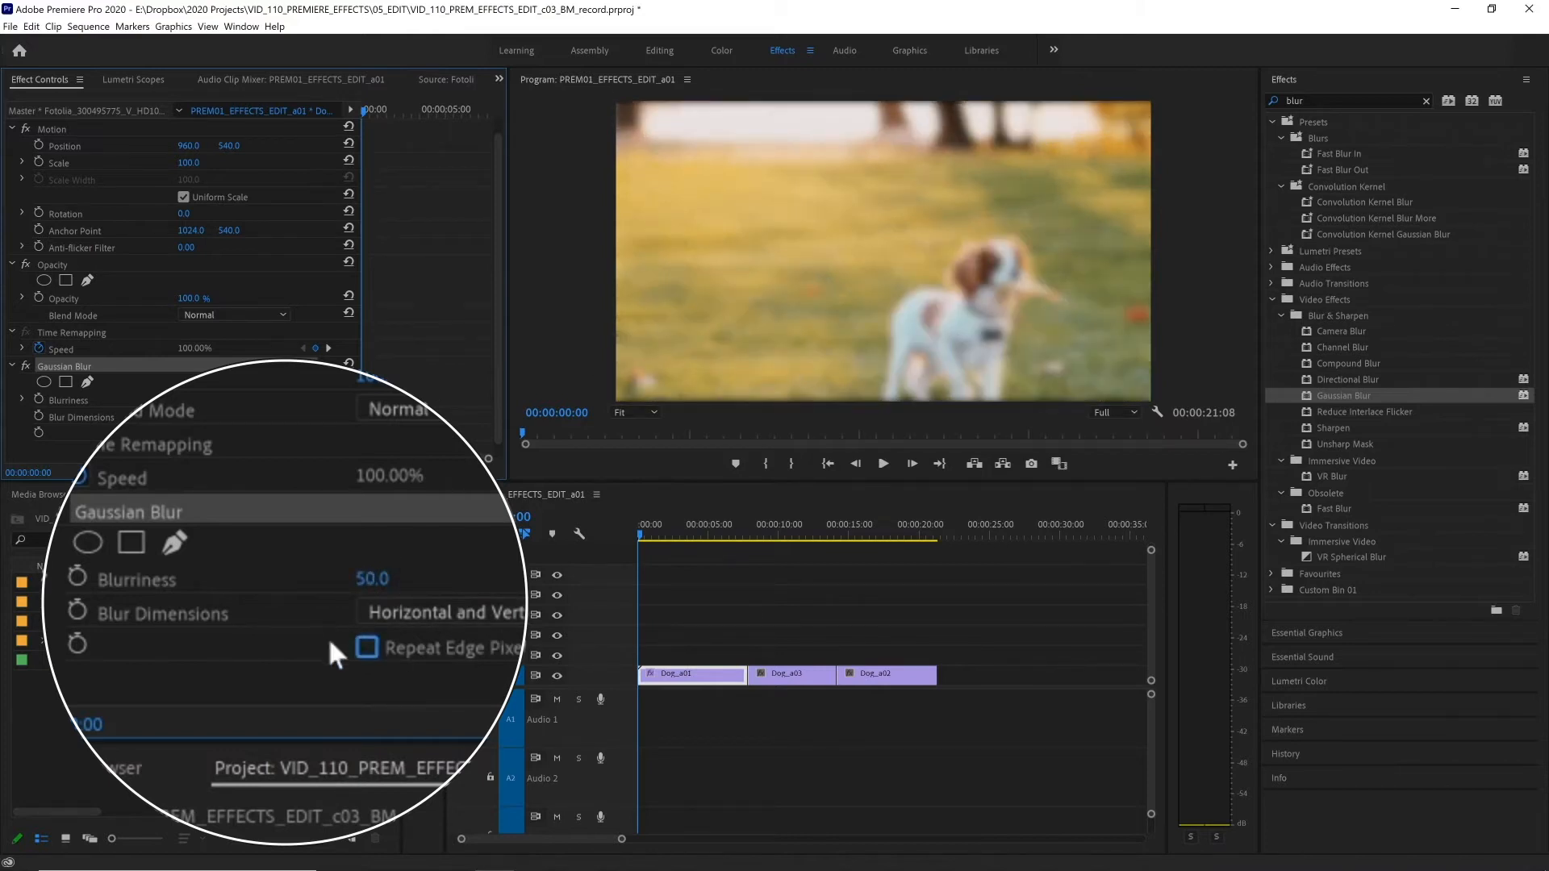
{"action": "left_click", "coordinate": [368, 648]}
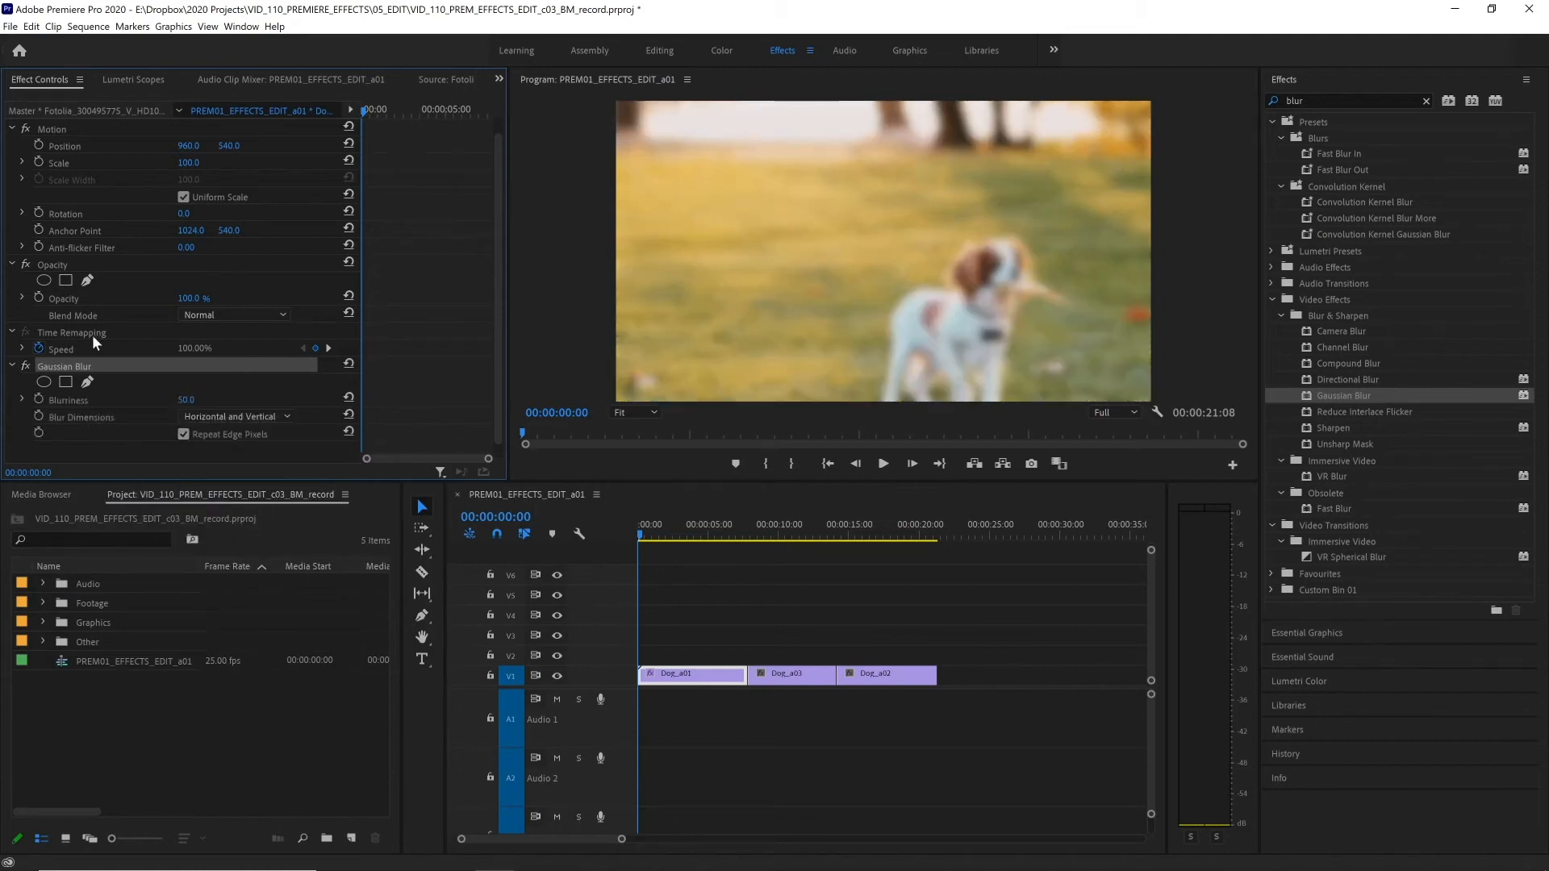
{"action": "mouse_move", "coordinate": [93, 349]}
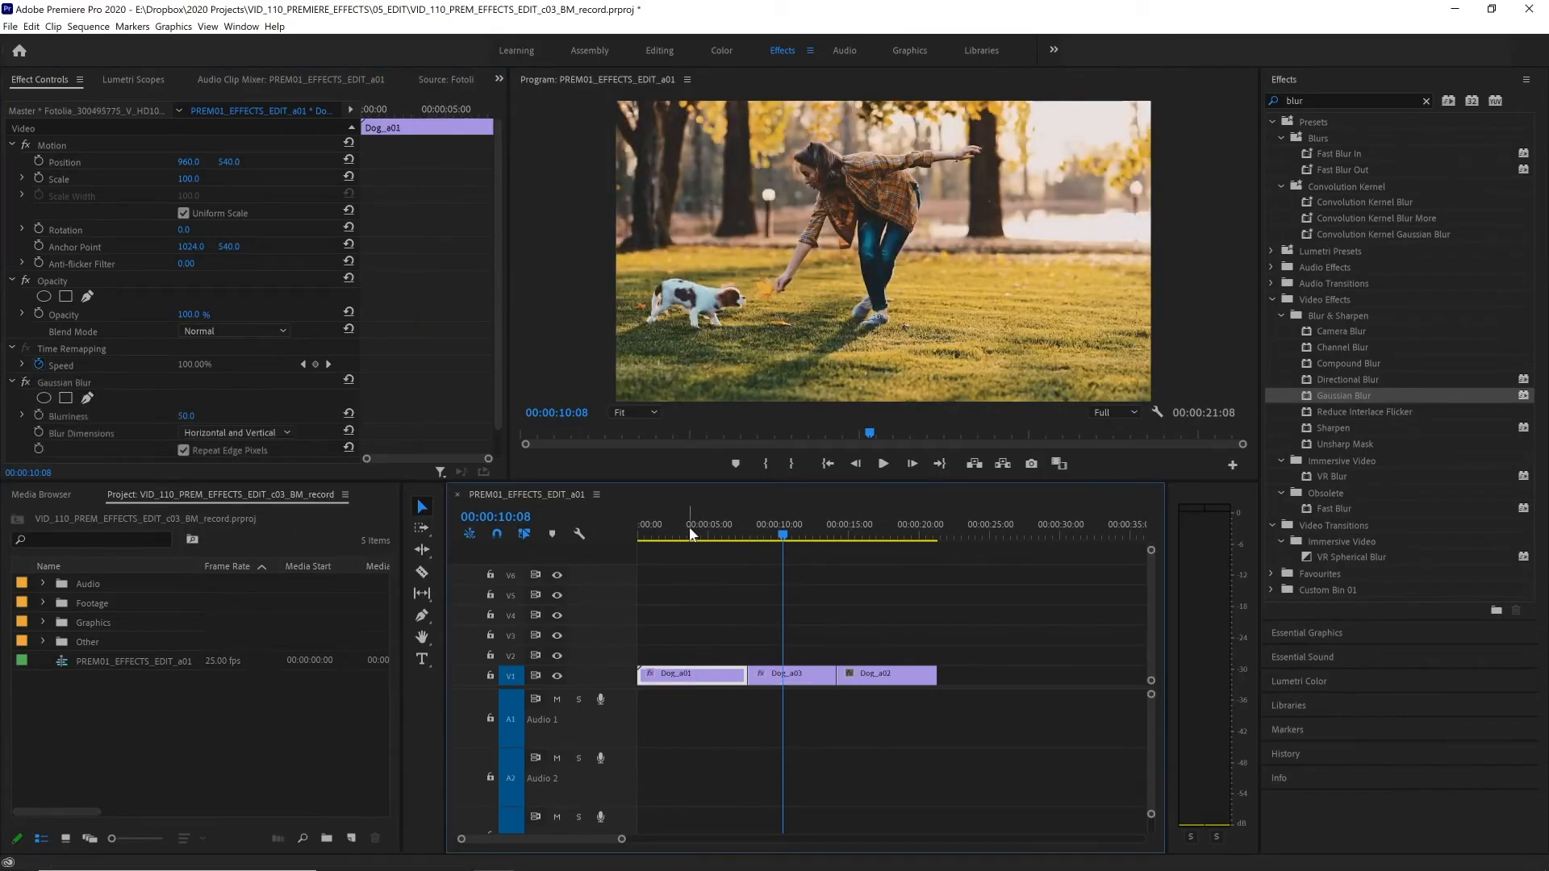
Create a new adjustment layer and place it on the track above the dog clips
{"action": "left_click", "coordinate": [687, 534]}
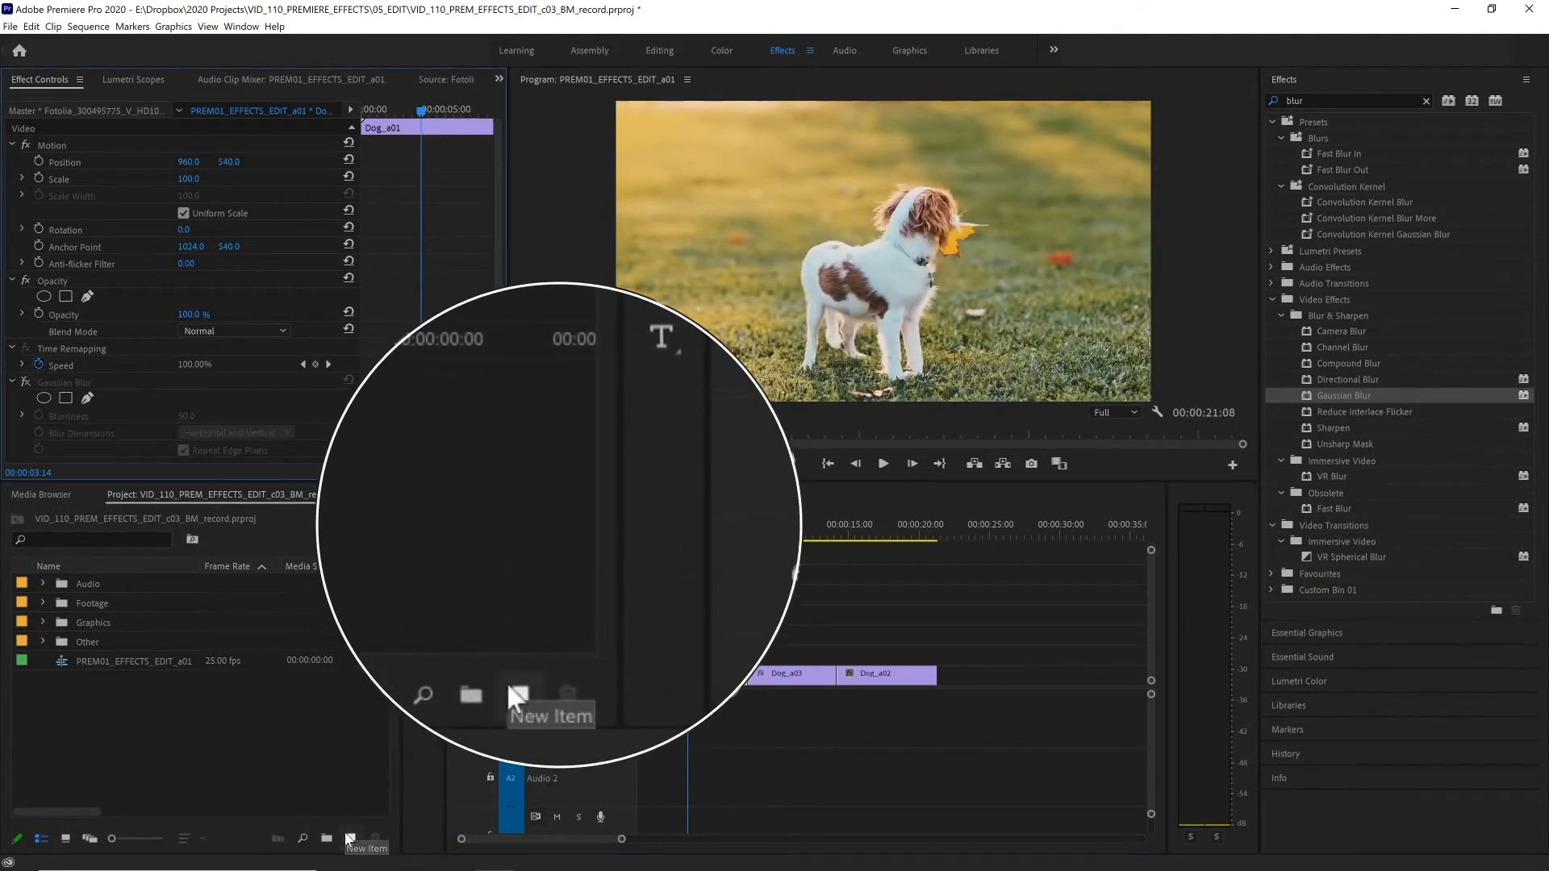
{"action": "left_click", "coordinate": [350, 838]}
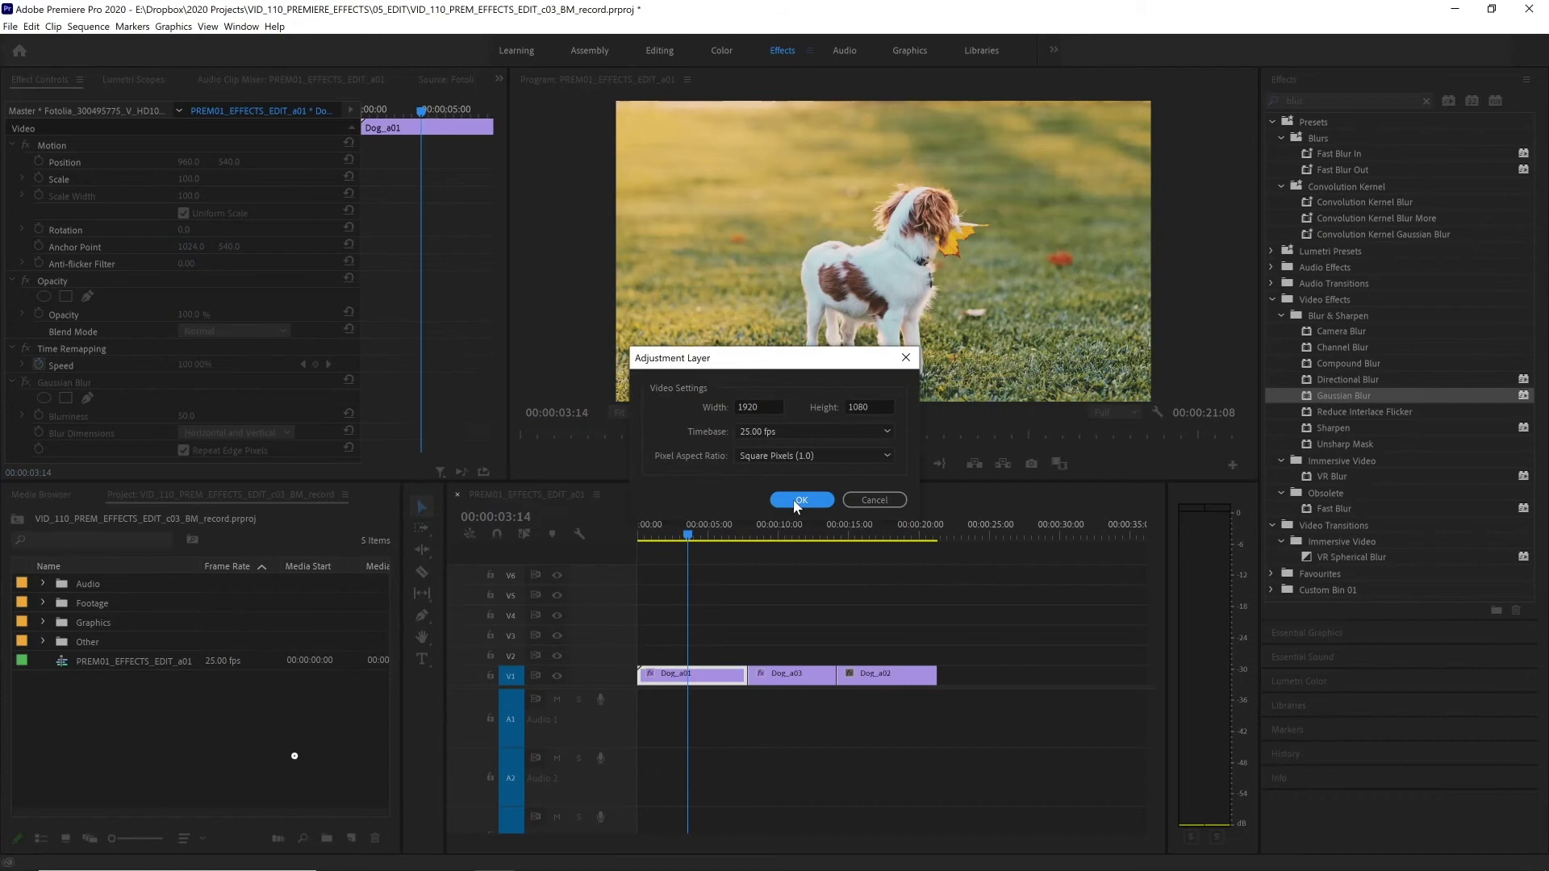
{"action": "left_click", "coordinate": [801, 500]}
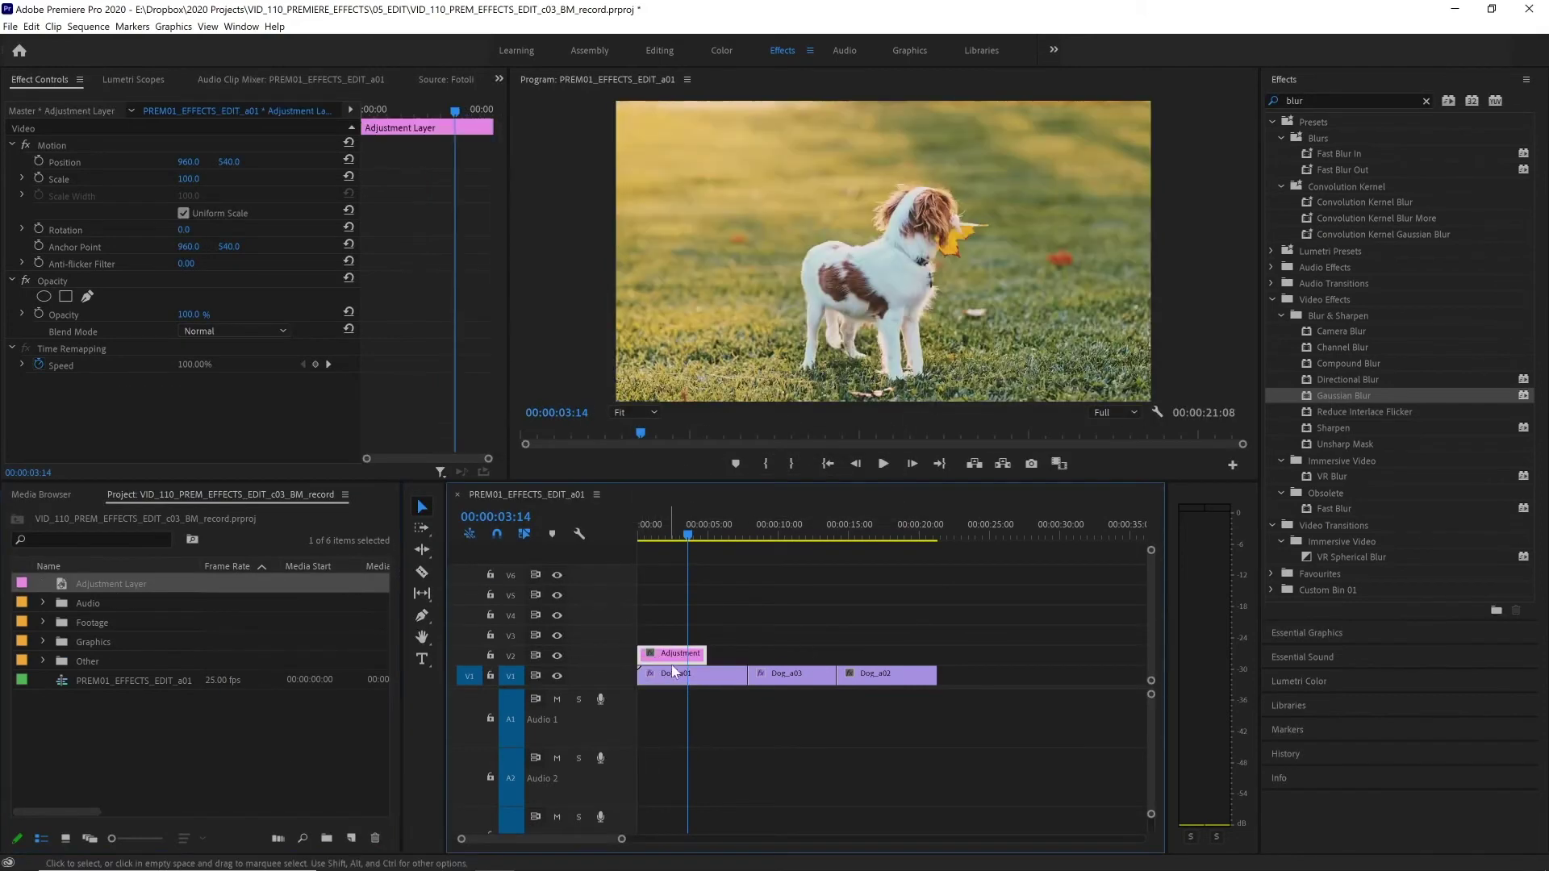
{"action": "left_click_drag", "start_coordinate": [739, 675], "coordinate": [829, 675]}
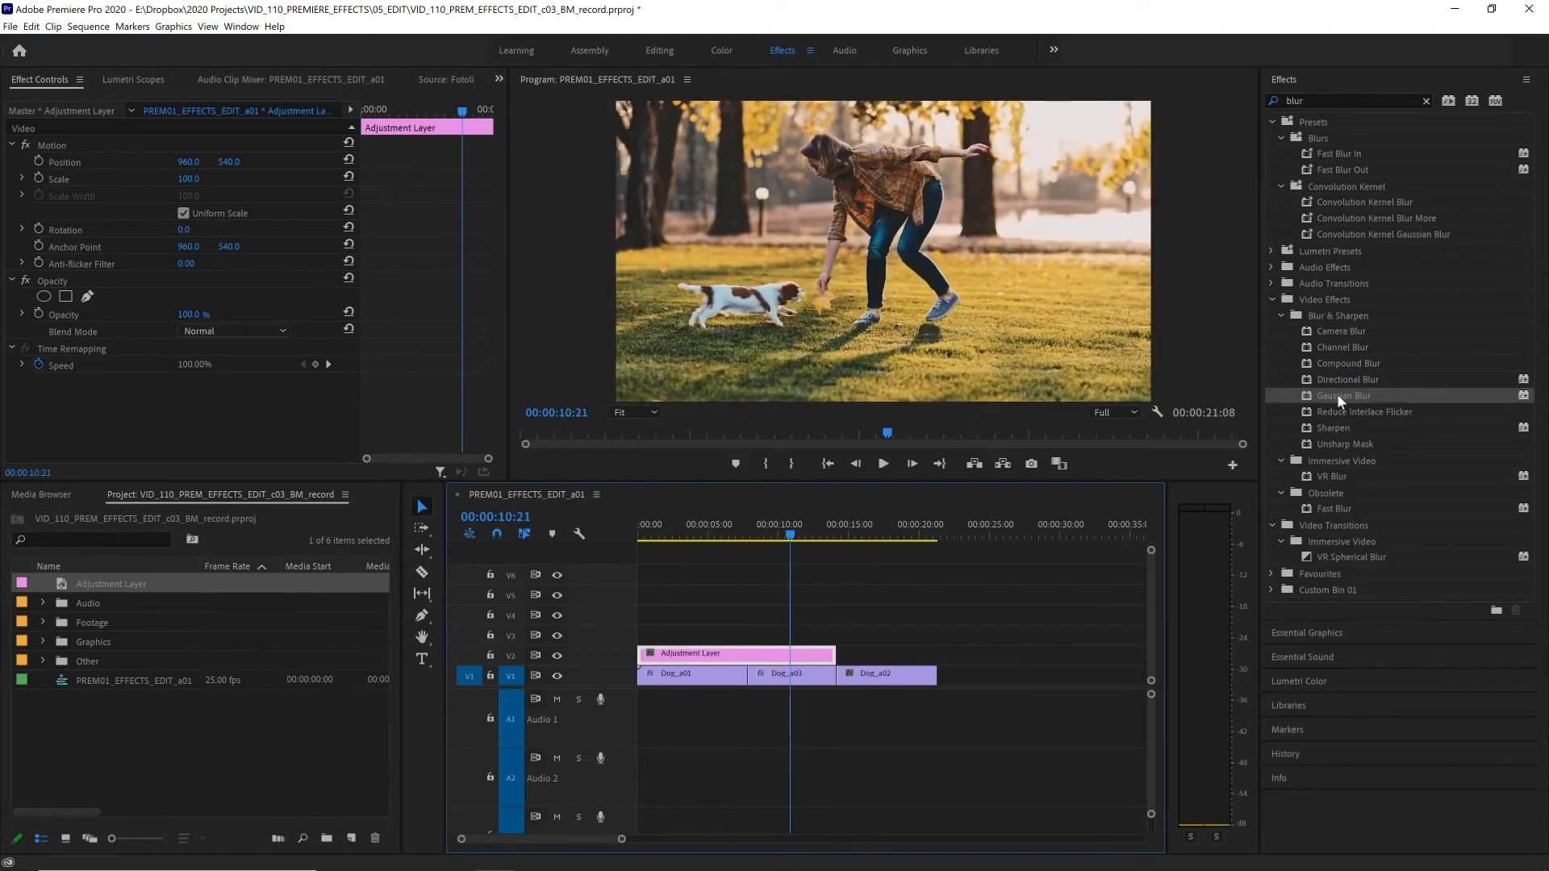
Add Gaussian Blur at blurriness 18 to the adjustment layer and check it over the later clips
{"action": "double_click", "coordinate": [1343, 395]}
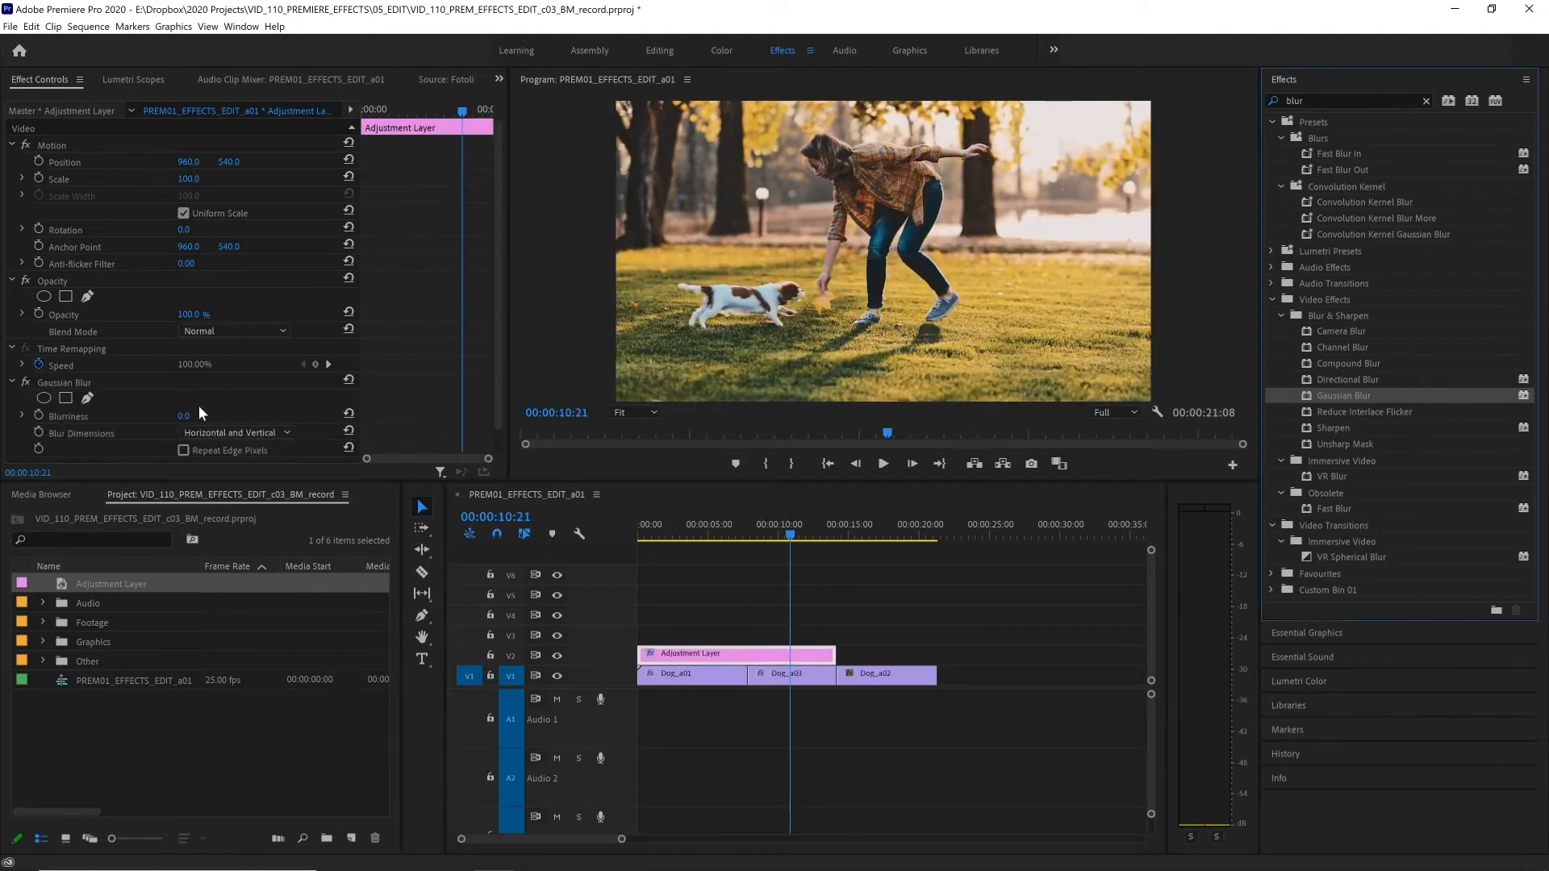
{"action": "left_click_drag", "start_coordinate": [184, 415], "coordinate": [209, 415]}
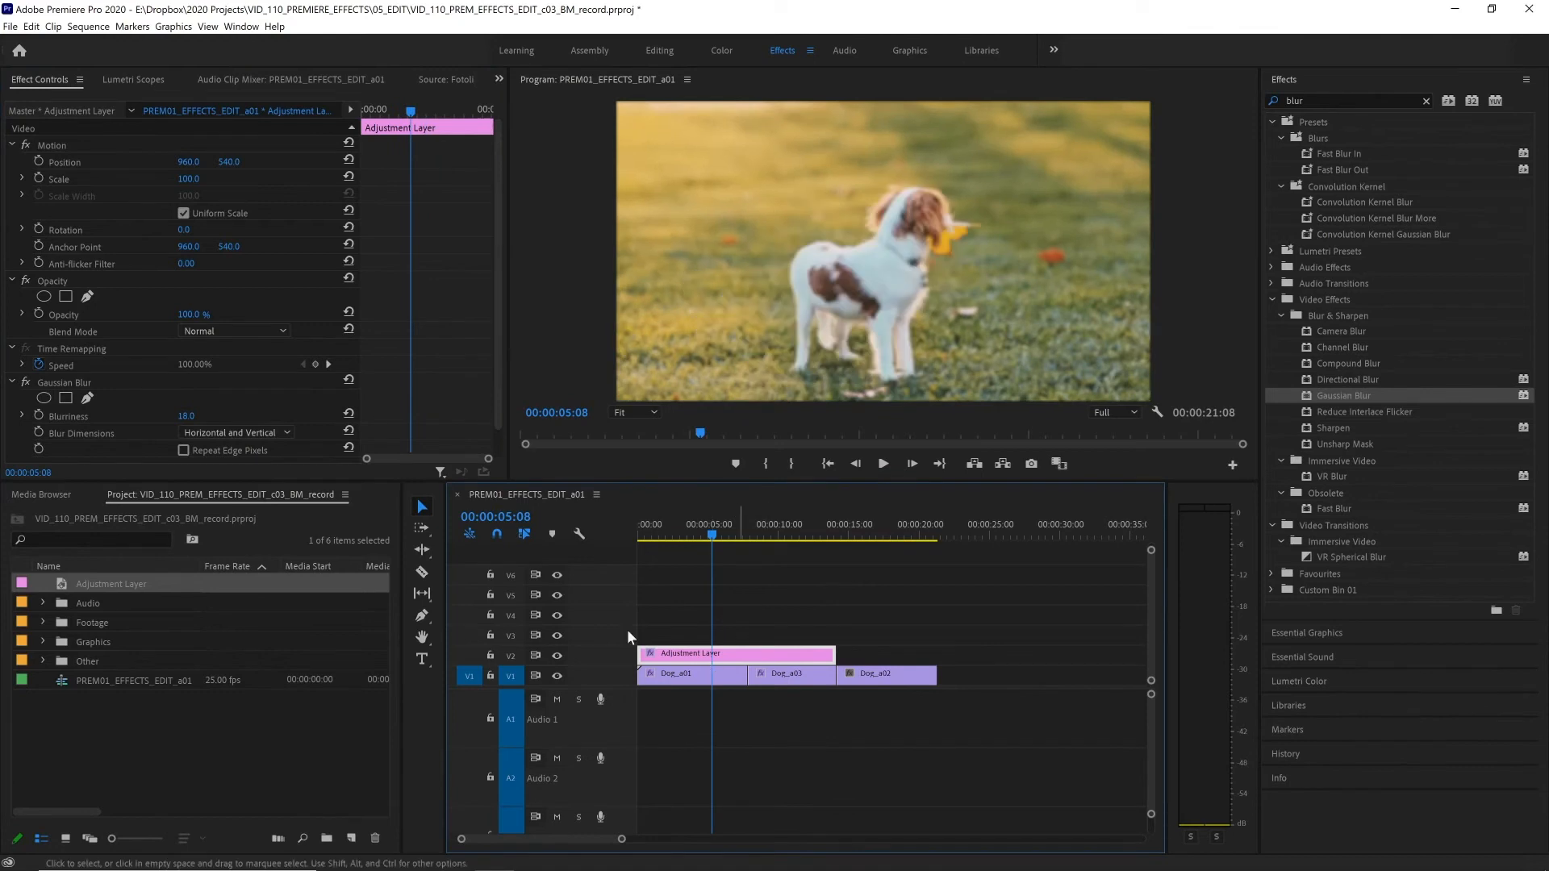
{"action": "left_click", "coordinate": [779, 535]}
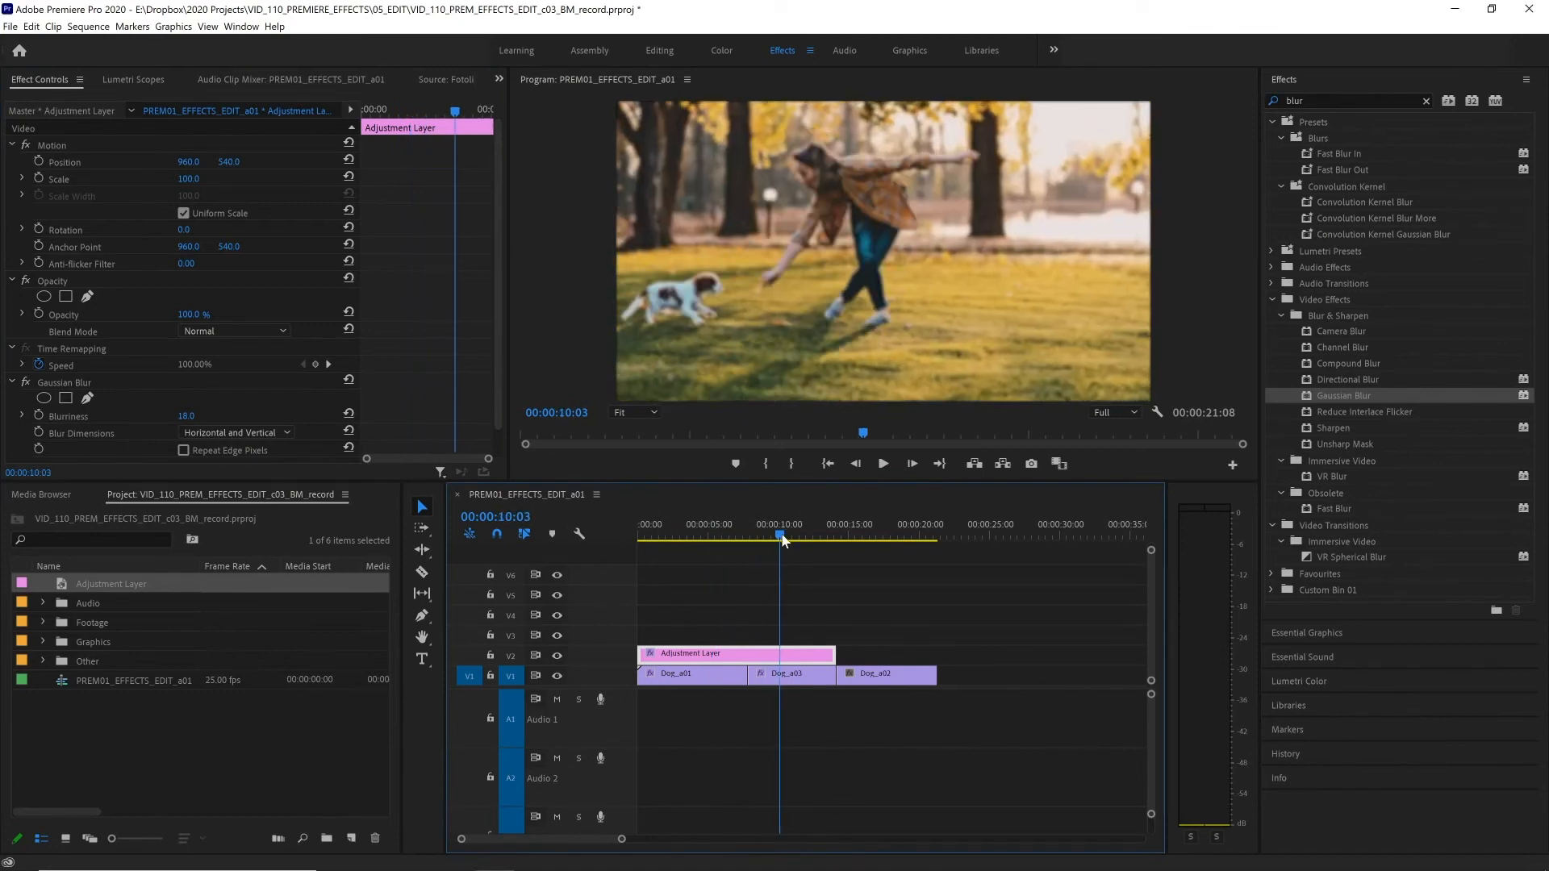
{"action": "left_click", "coordinate": [868, 539]}
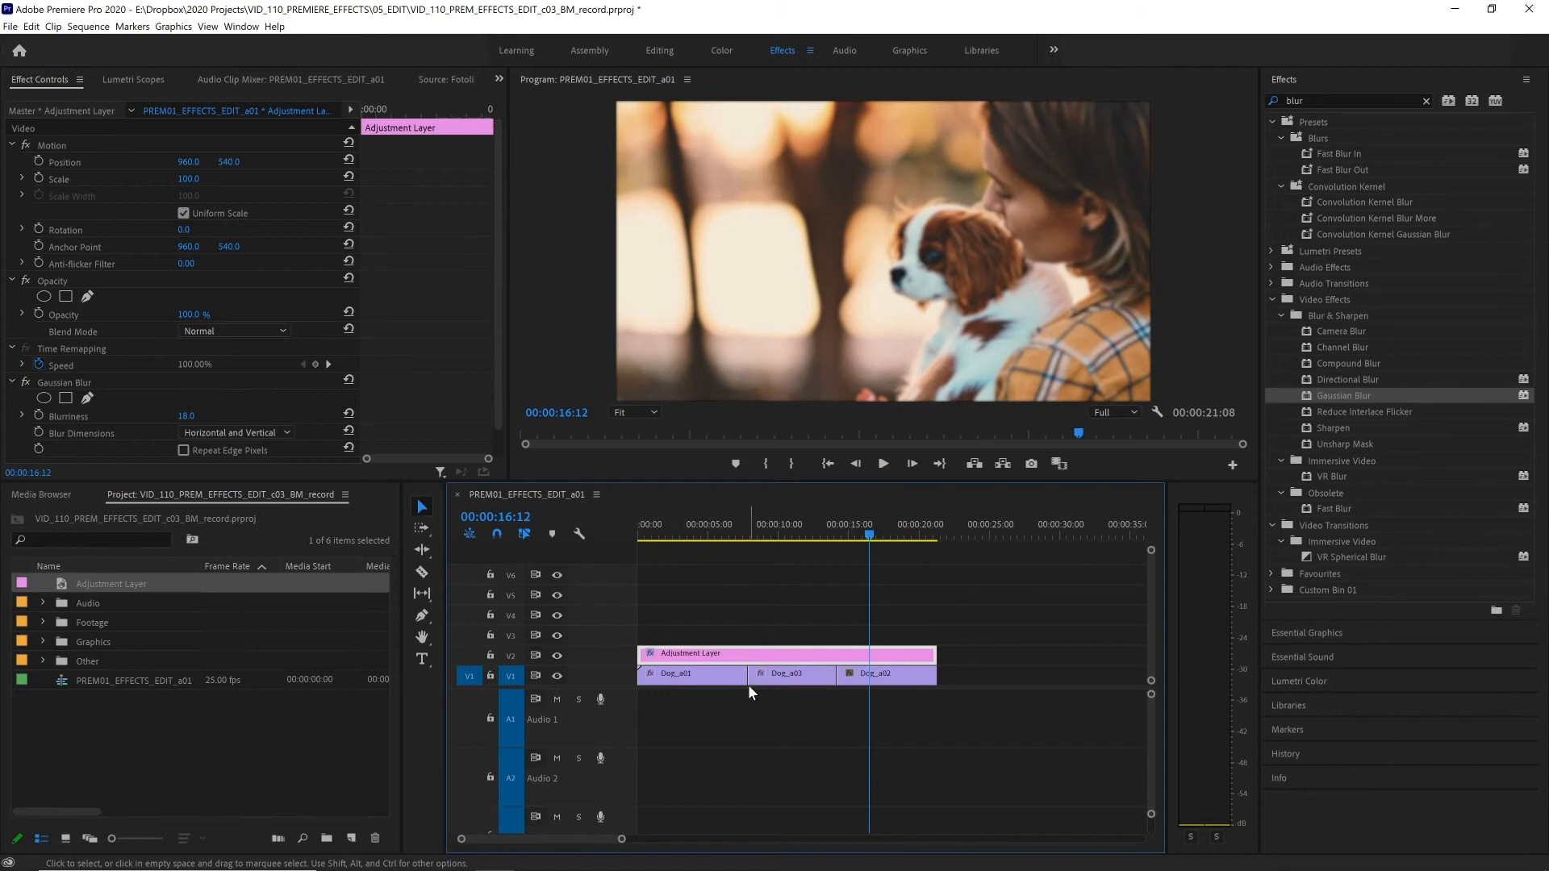
{"action": "mouse_move", "coordinate": [926, 713]}
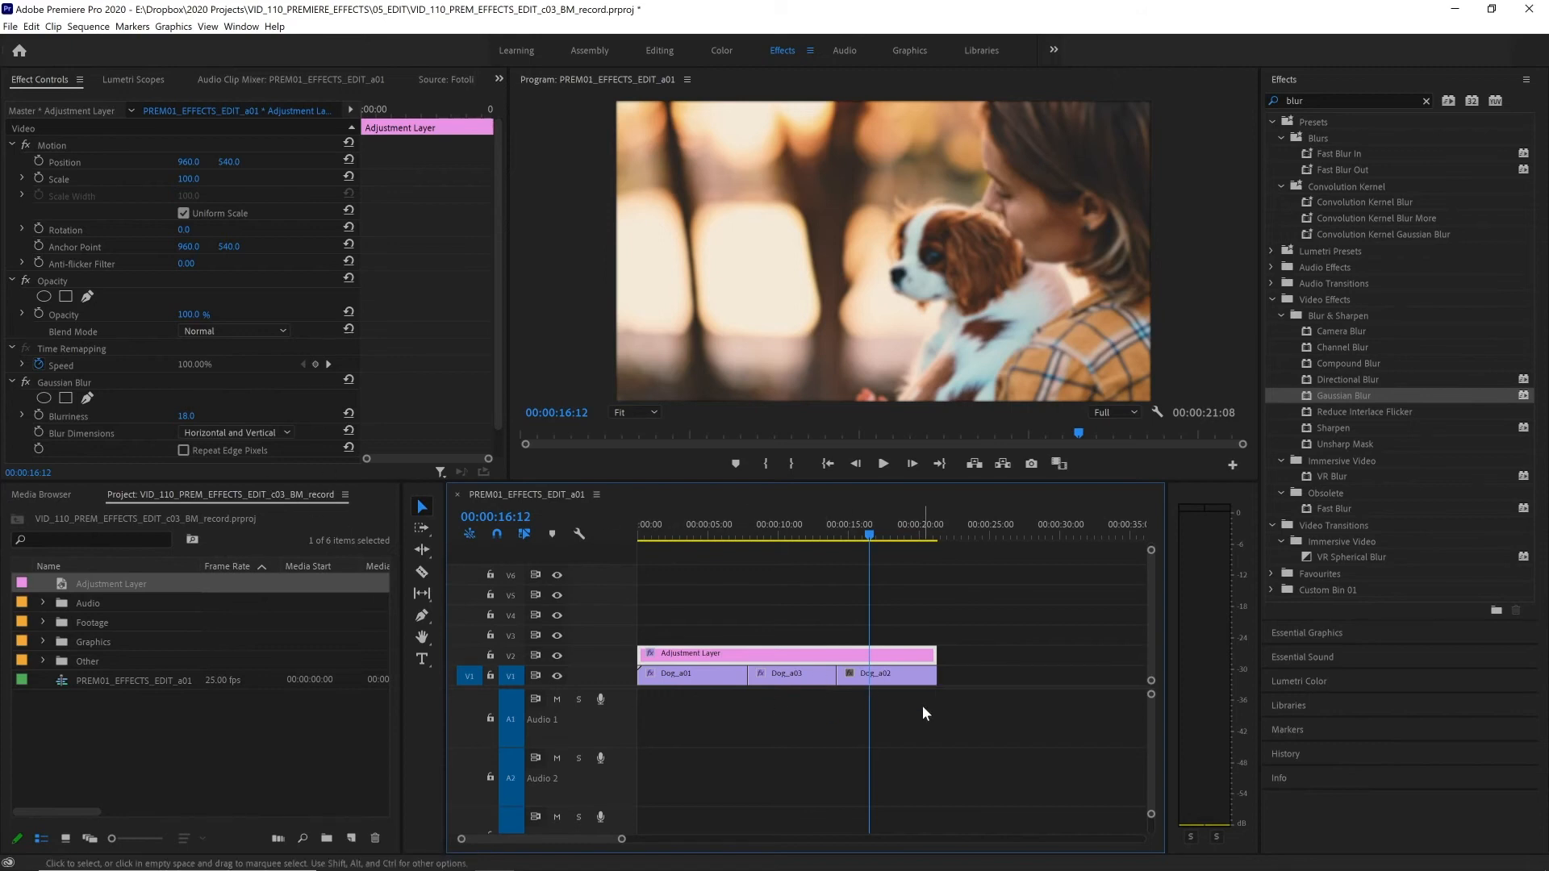
{"action": "mouse_move", "coordinate": [815, 689]}
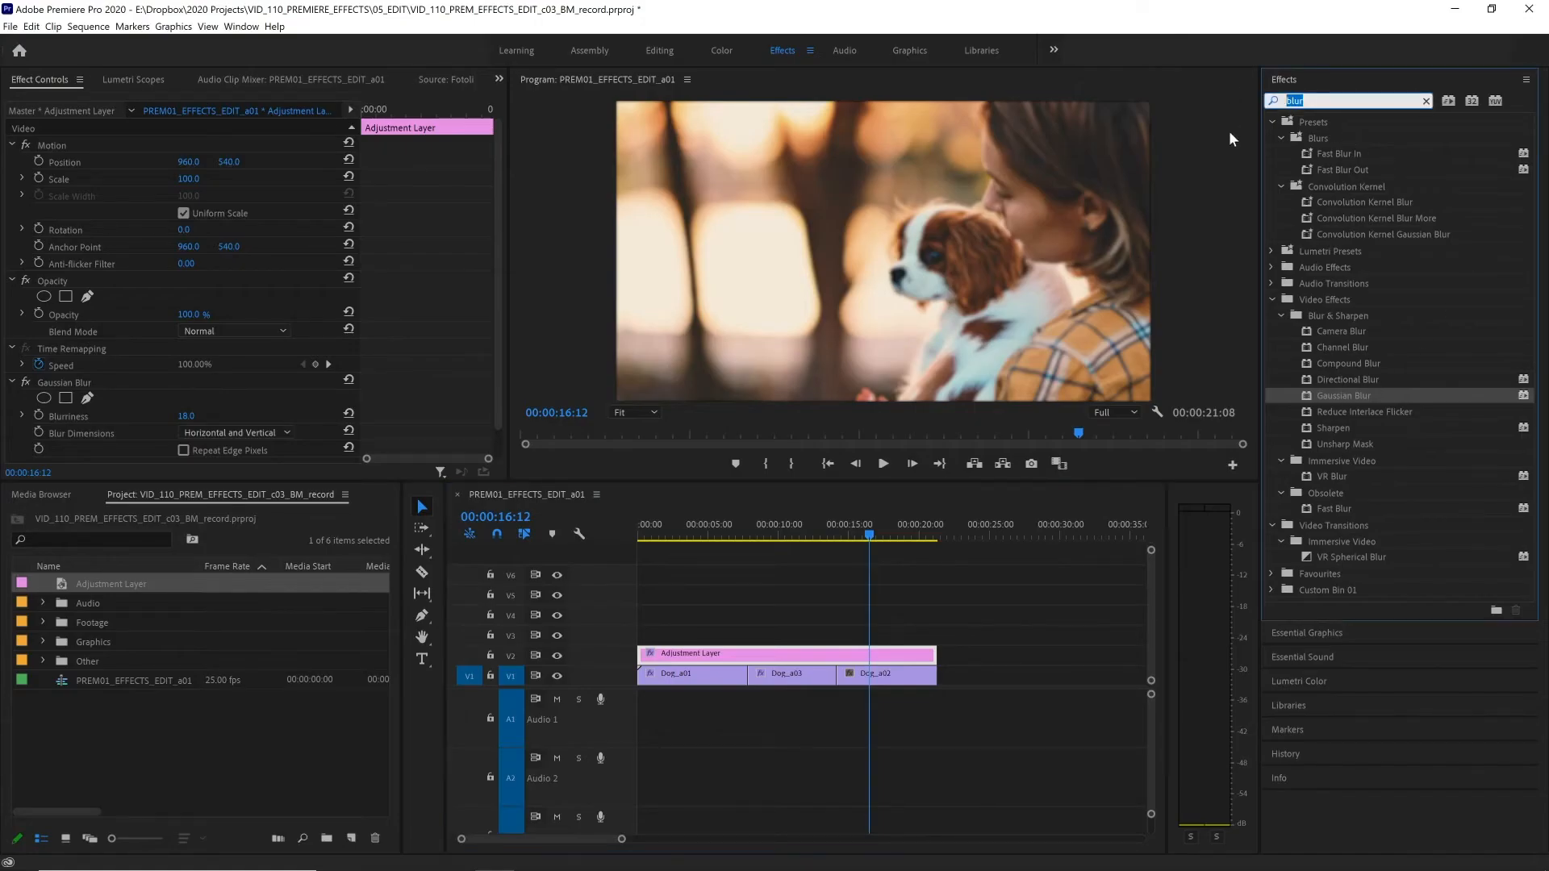
Add a Tint to the layer and save both effects as the 'Blurred - Greyscale' preset
{"action": "type", "text": "tint"}
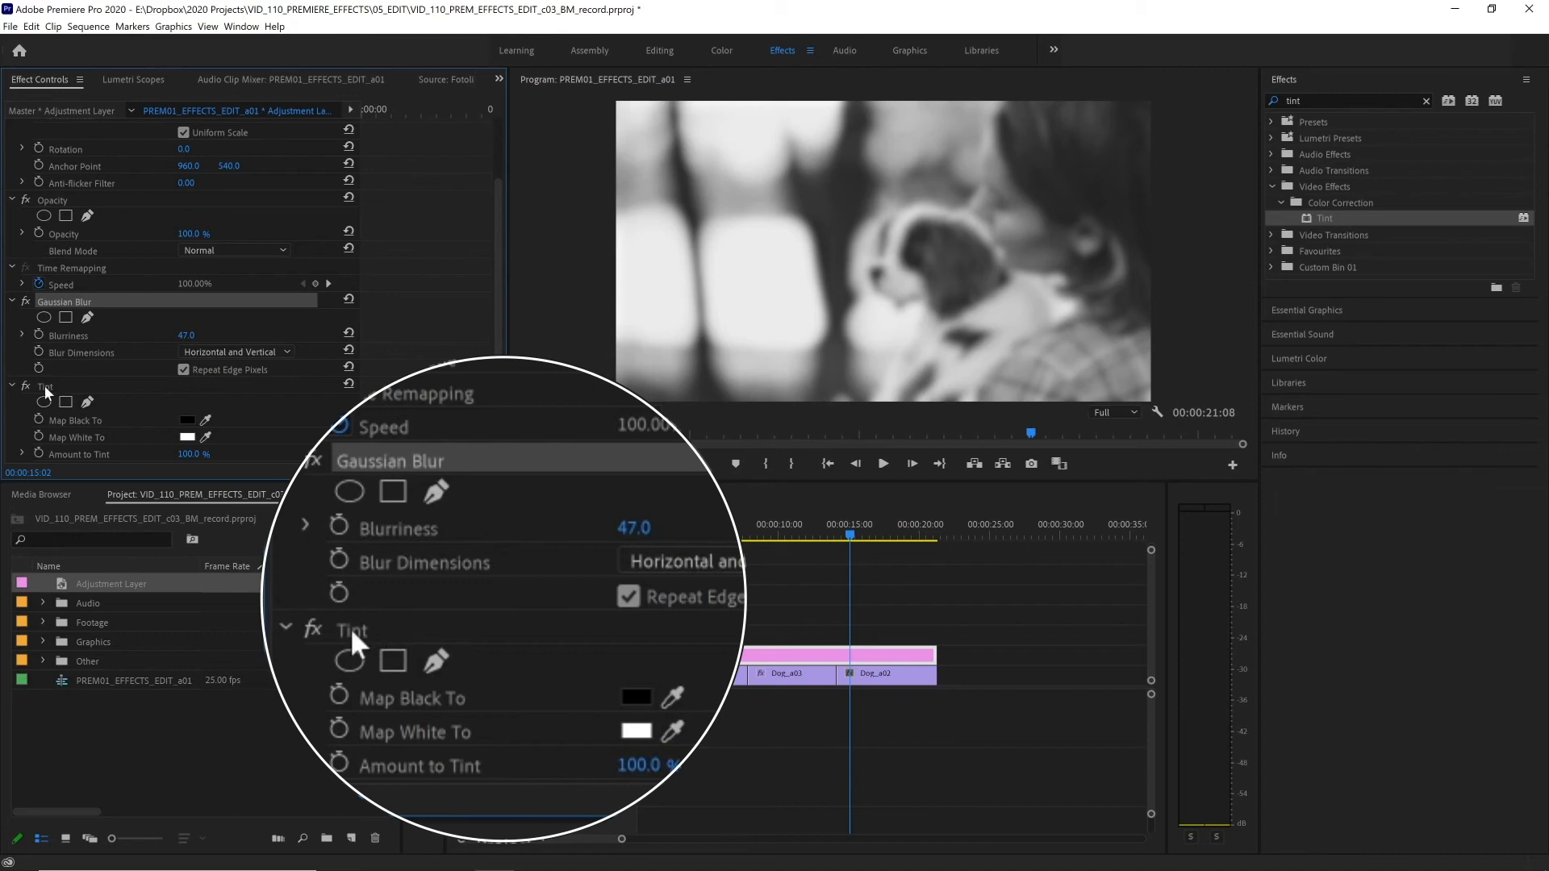
{"action": "mouse_move", "coordinate": [497, 630]}
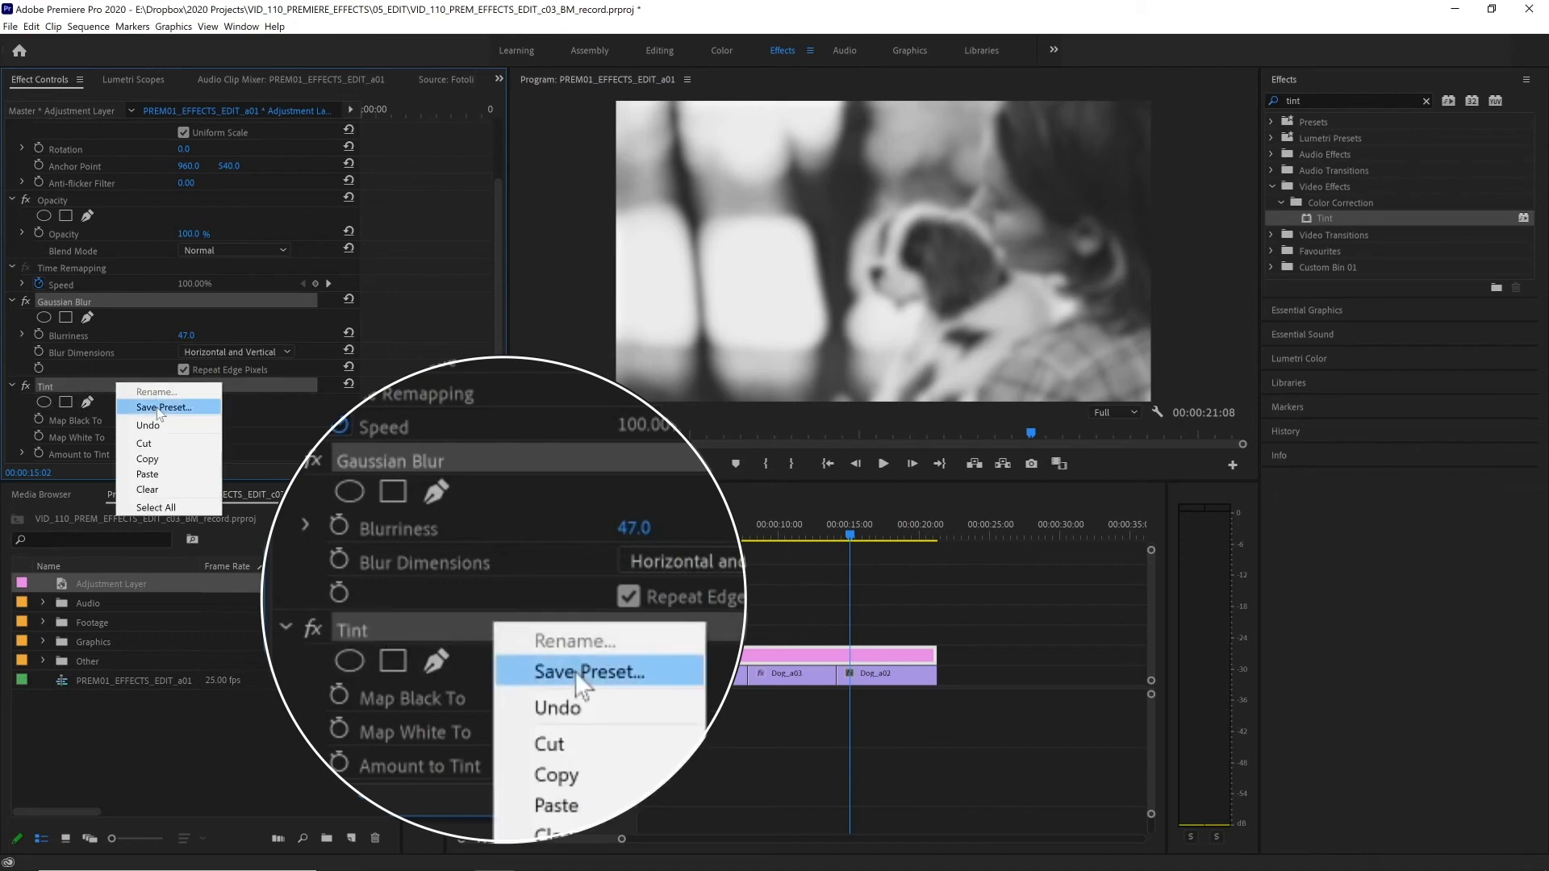
{"action": "left_click", "coordinate": [165, 406]}
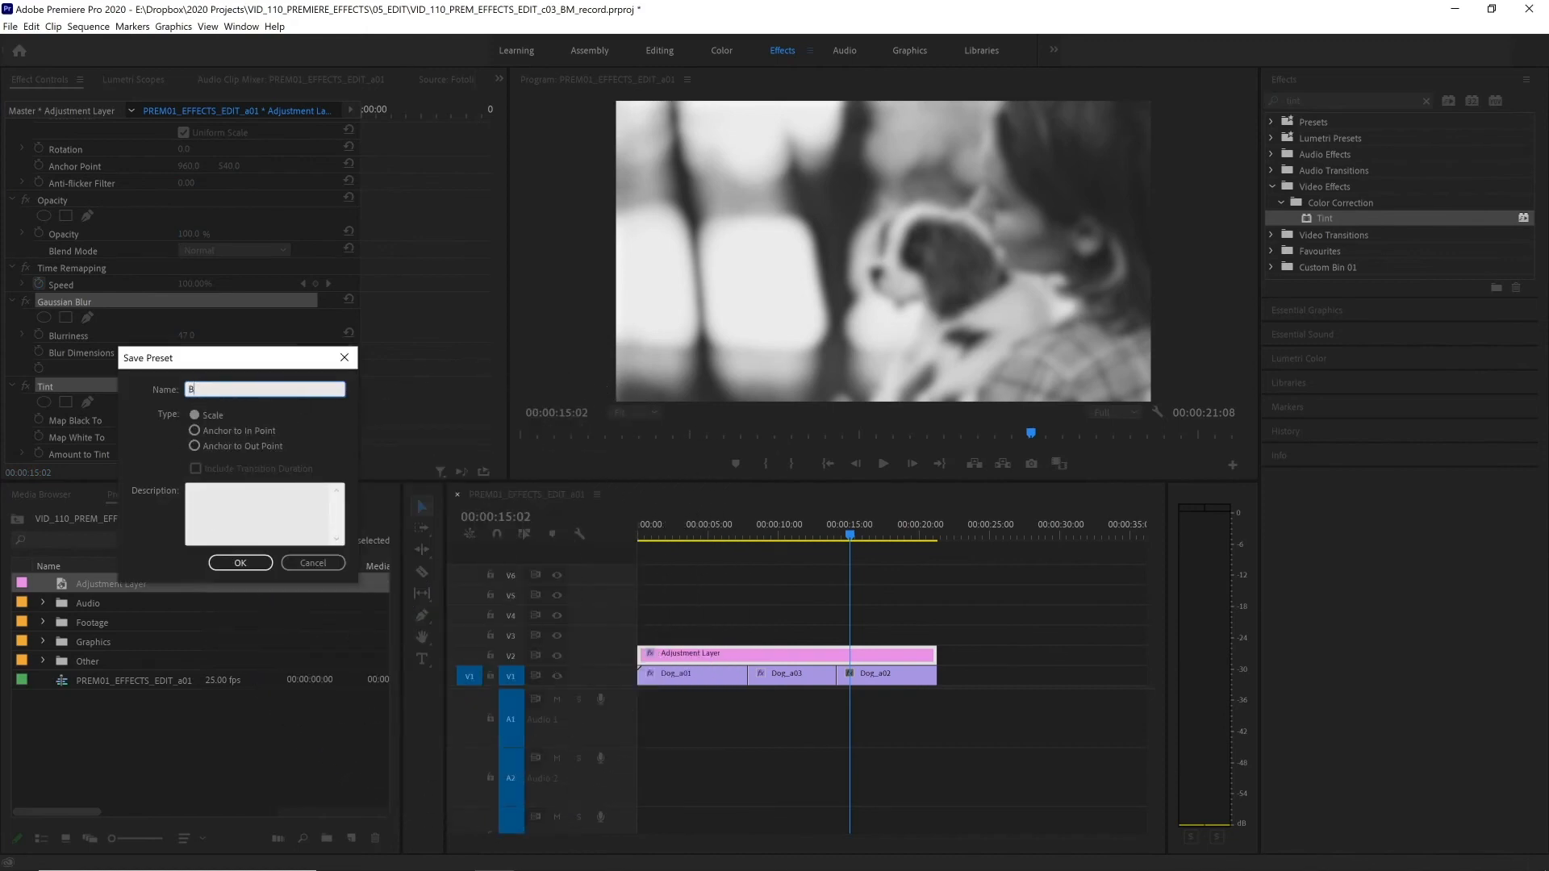
{"action": "type", "text": "lurred - Greysca"}
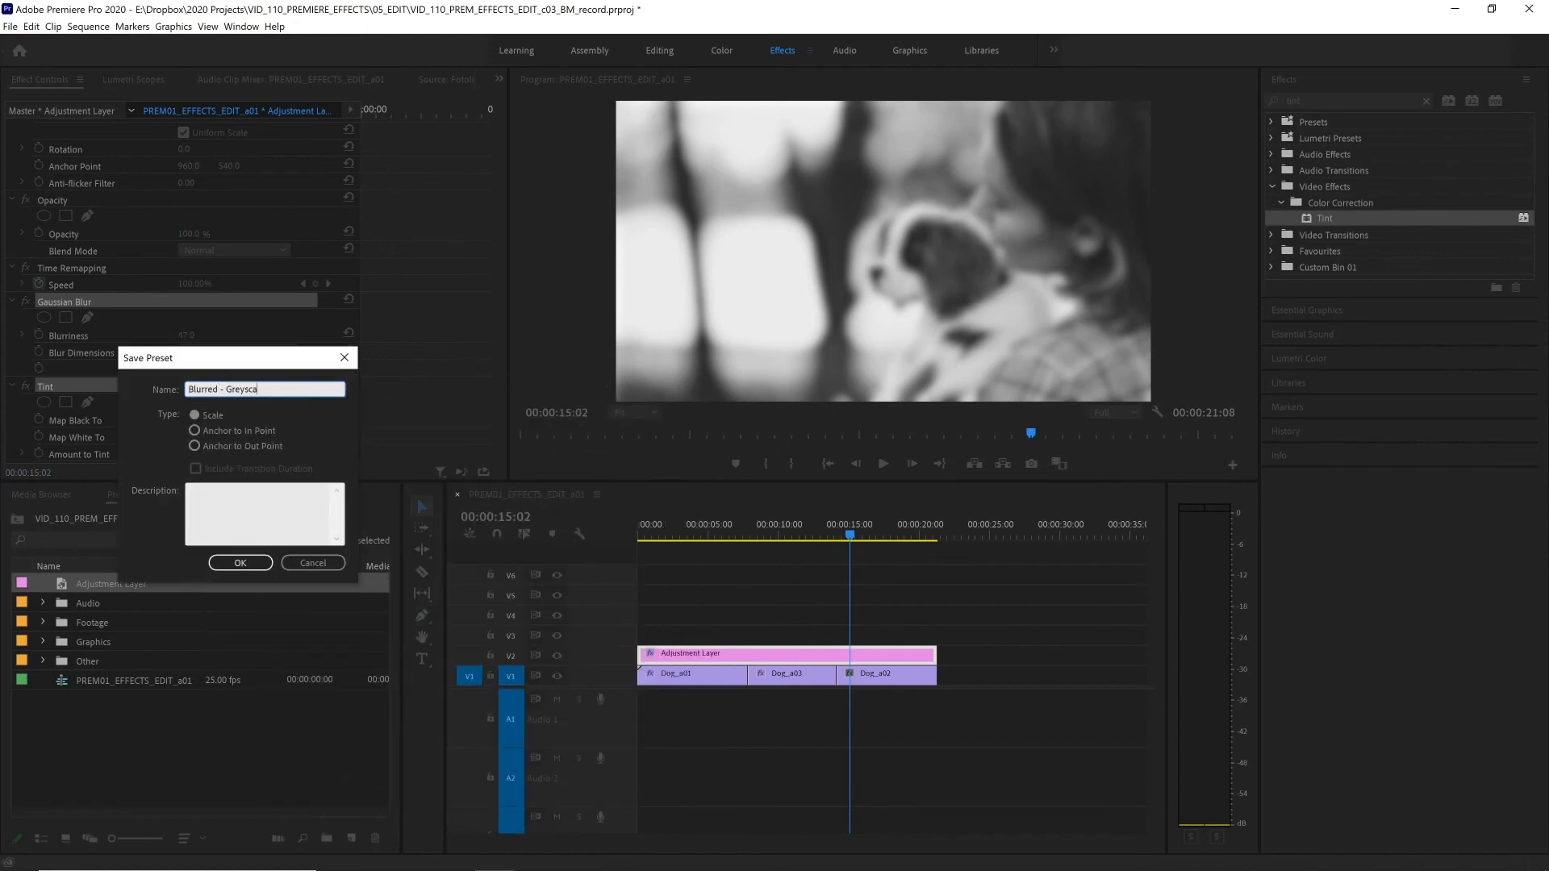
{"action": "left_click", "coordinate": [241, 562]}
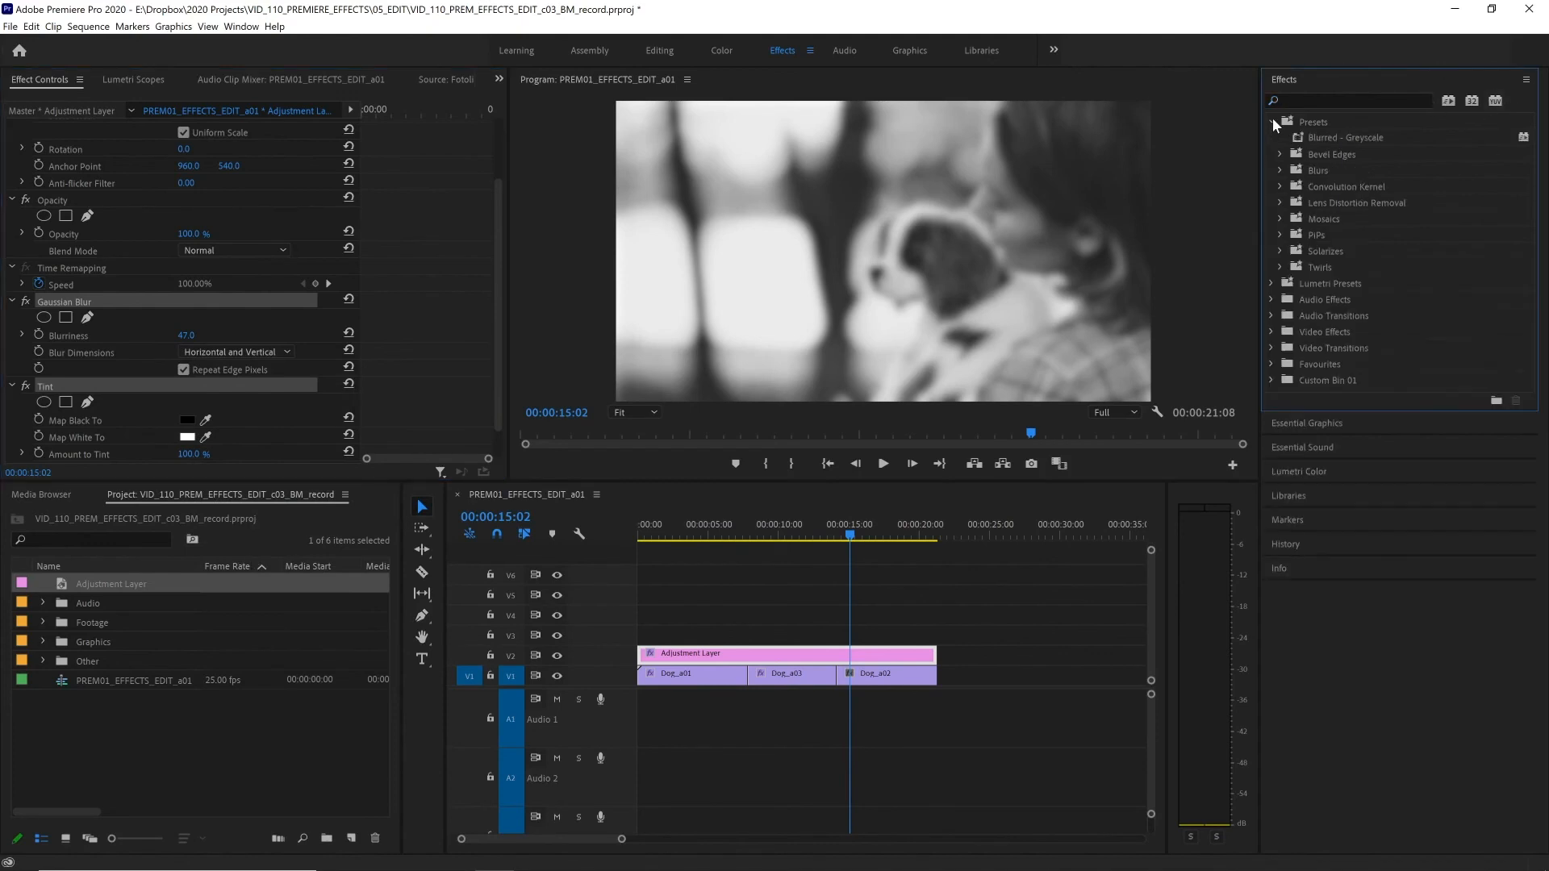
{"action": "left_click", "coordinate": [1343, 137]}
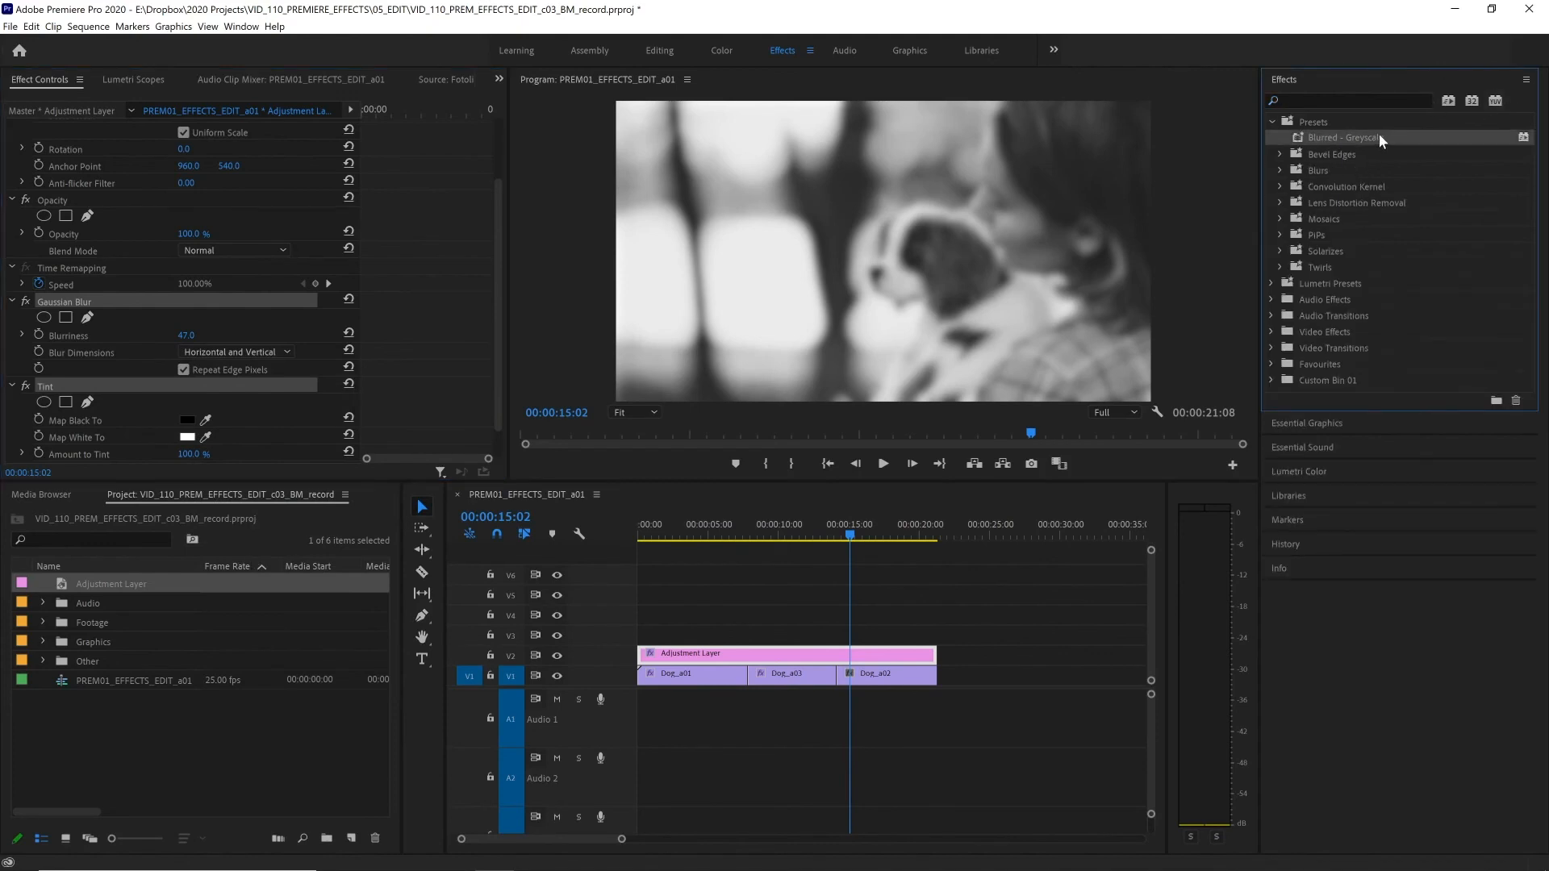